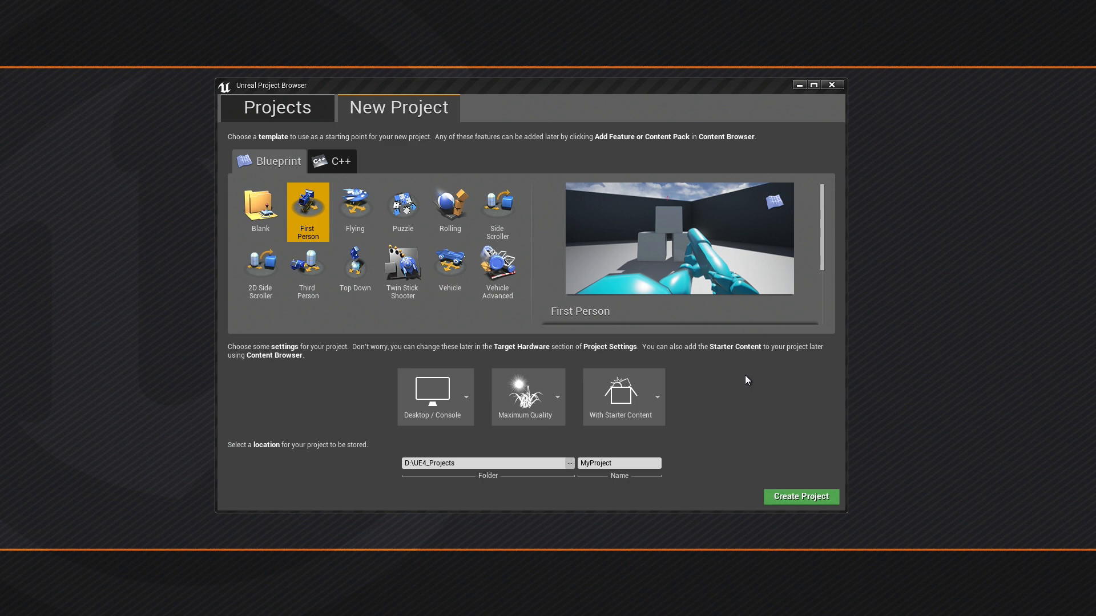
mouse_move(356, 129)
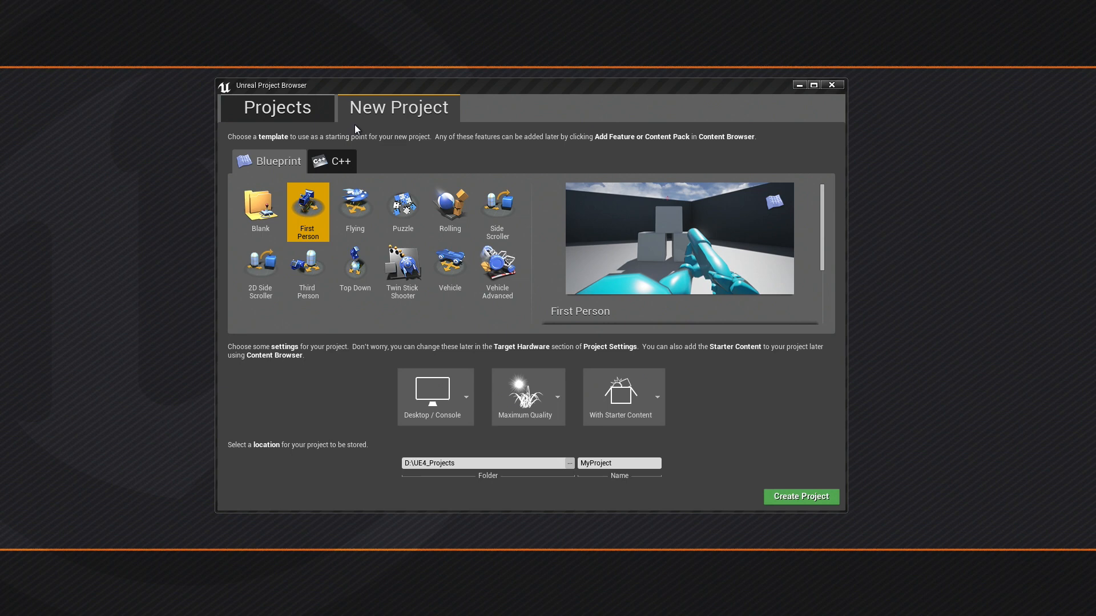
mouse_move(307, 269)
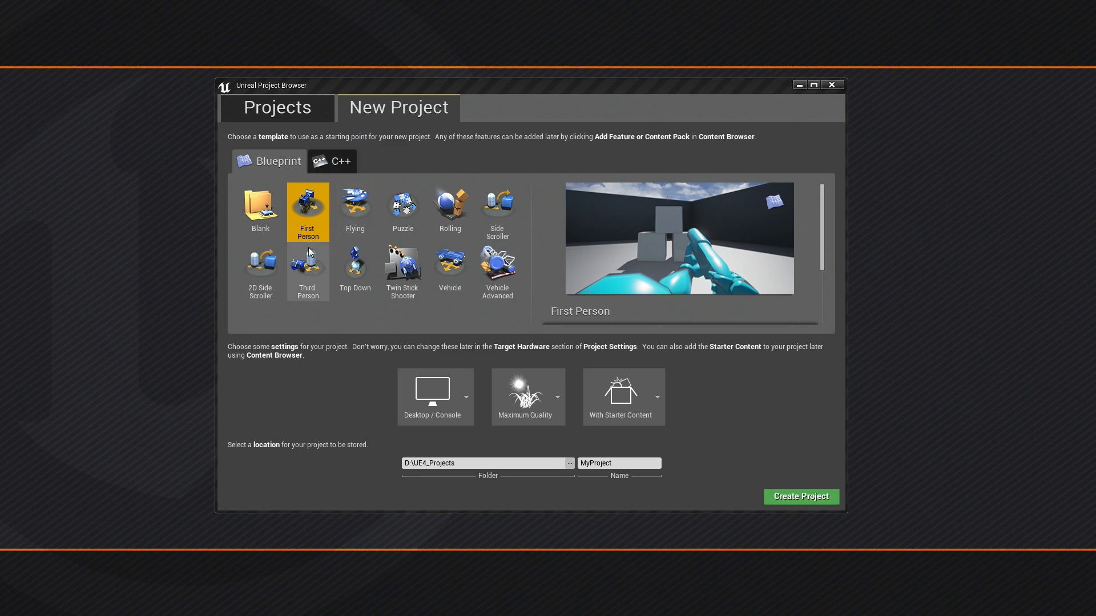
mouse_move(307, 229)
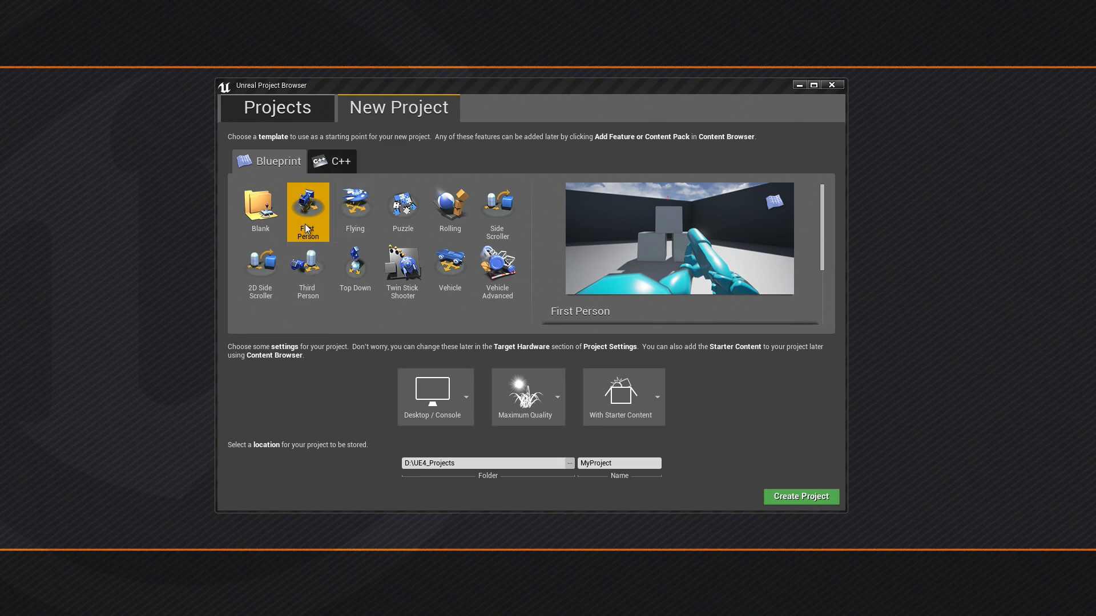
mouse_move(309, 215)
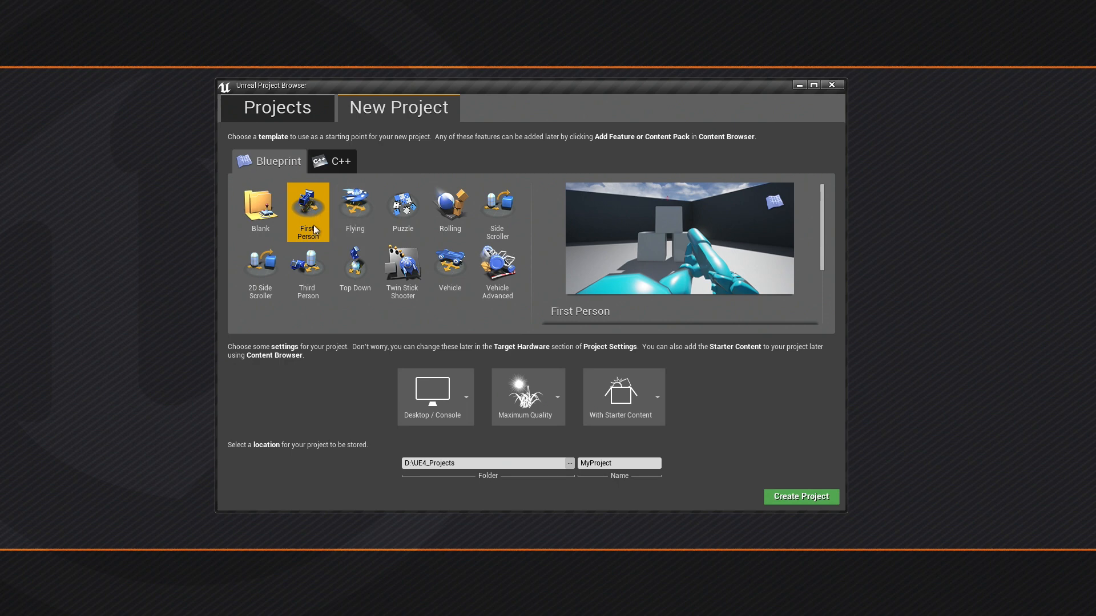
mouse_move(361, 379)
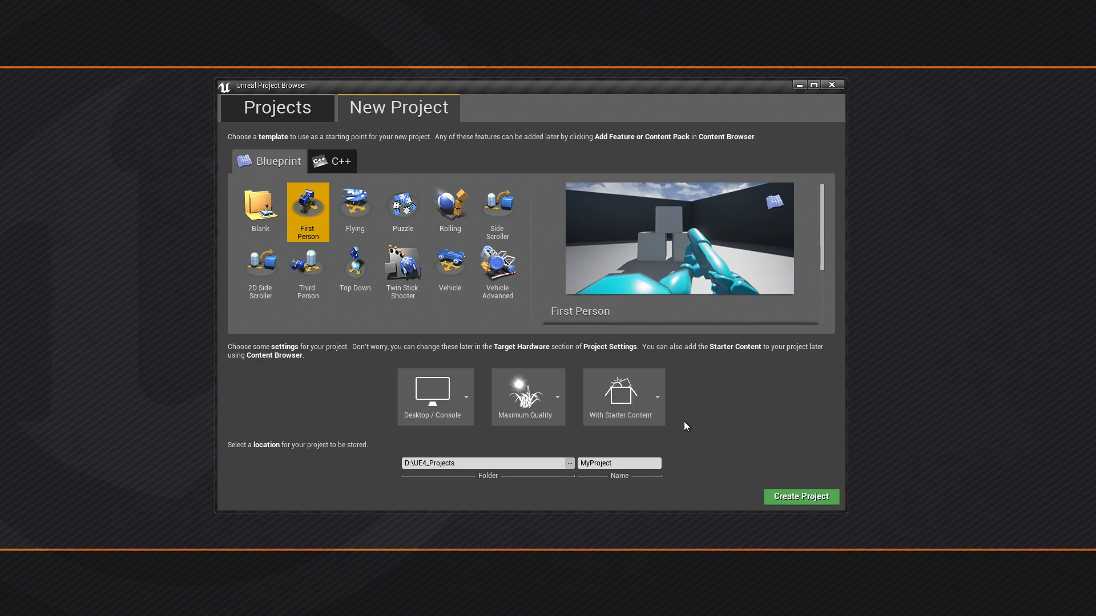
Step: Create the new first-person OfficeProject
left_click(622, 397)
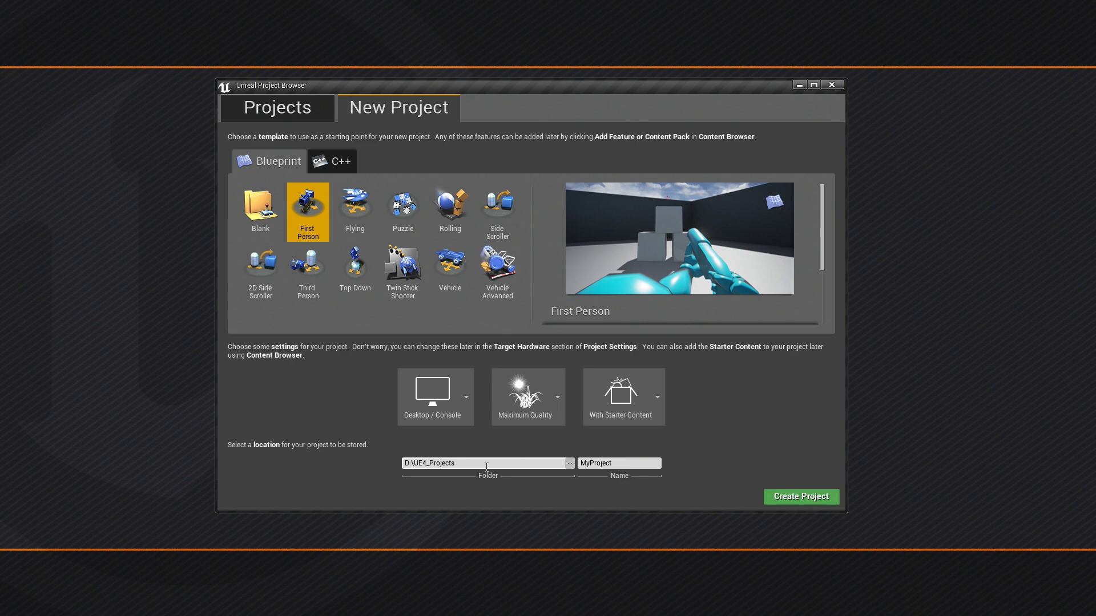
mouse_move(693, 491)
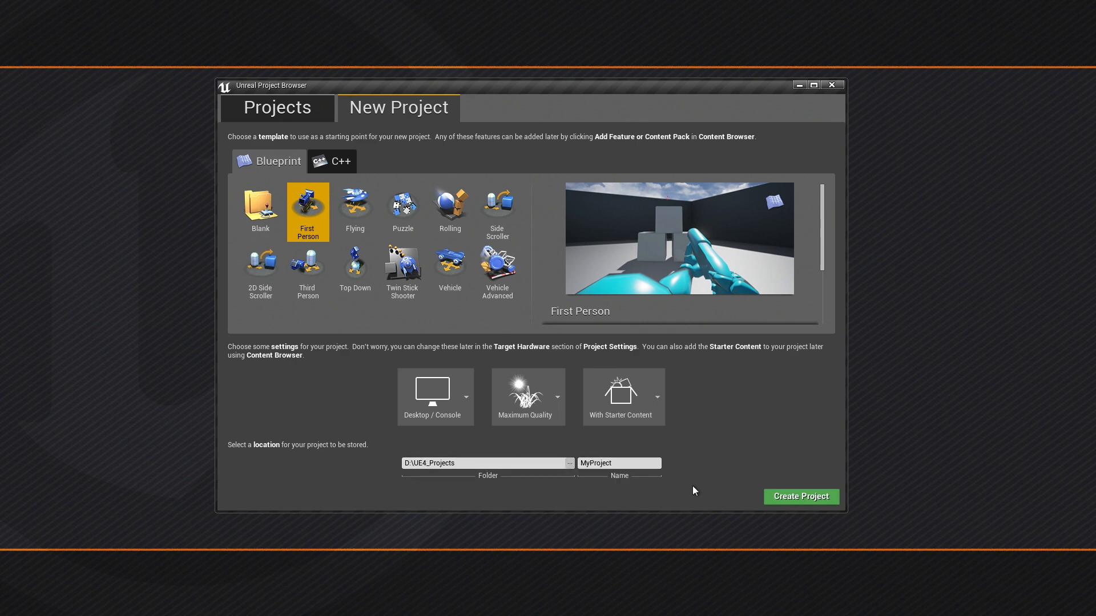
mouse_move(798, 86)
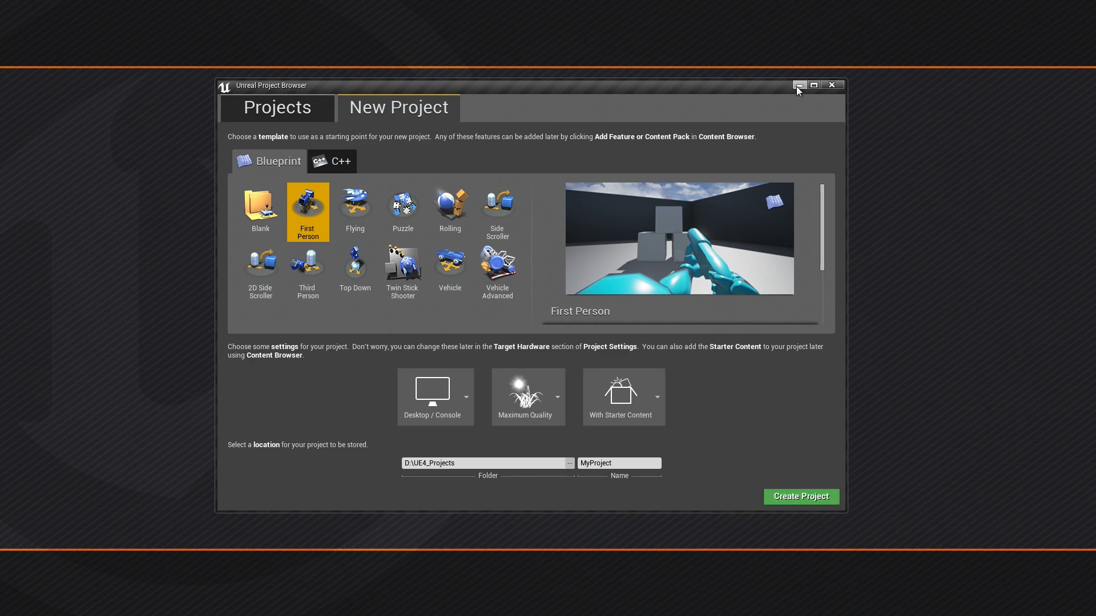
left_click(800, 496)
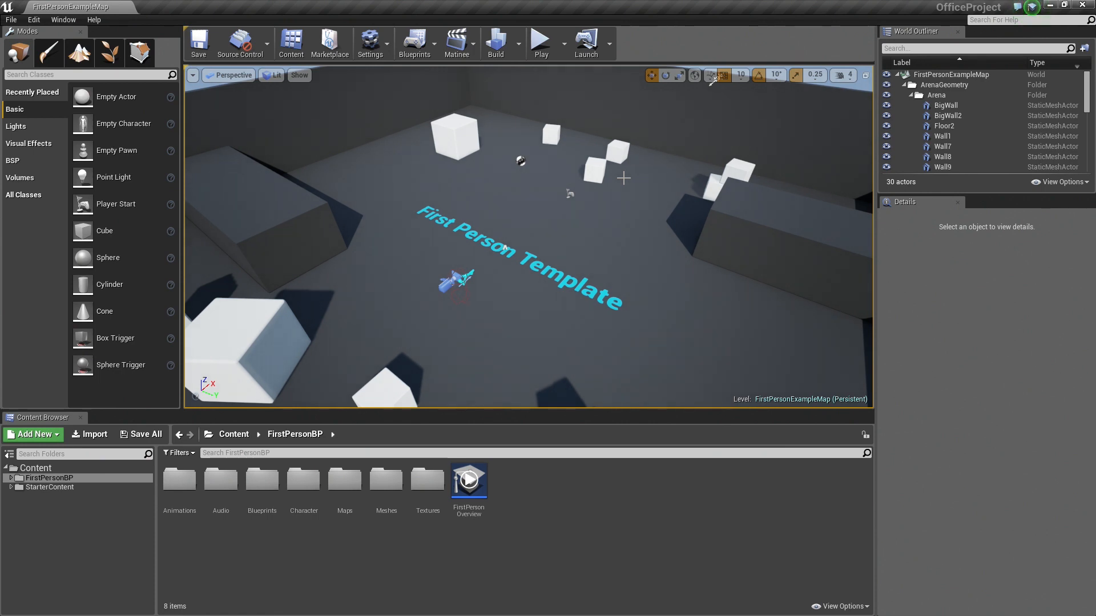
mouse_move(517, 187)
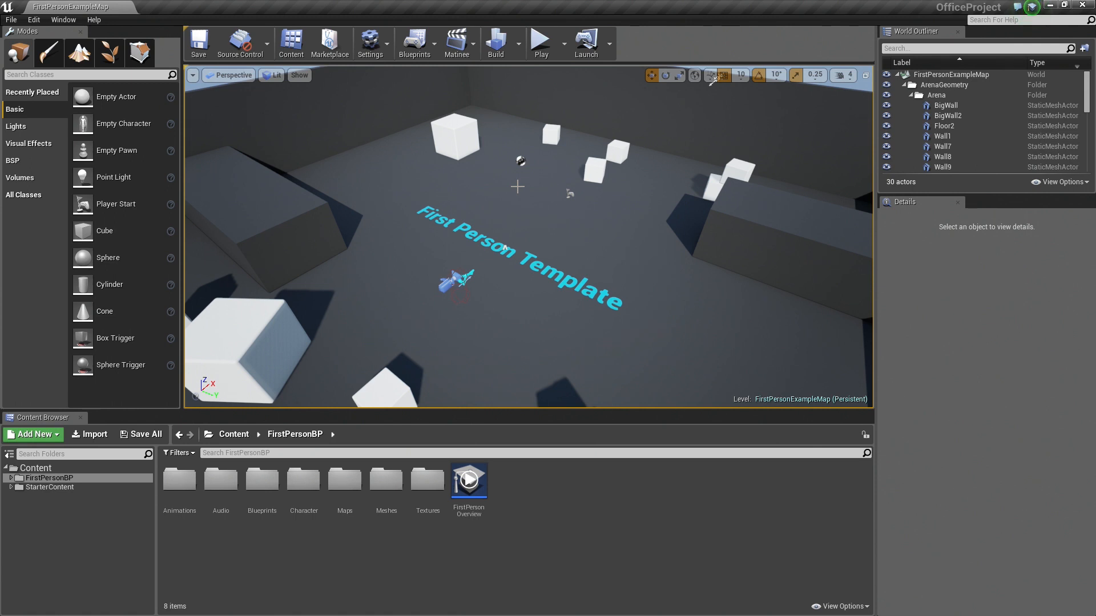
mouse_move(541, 43)
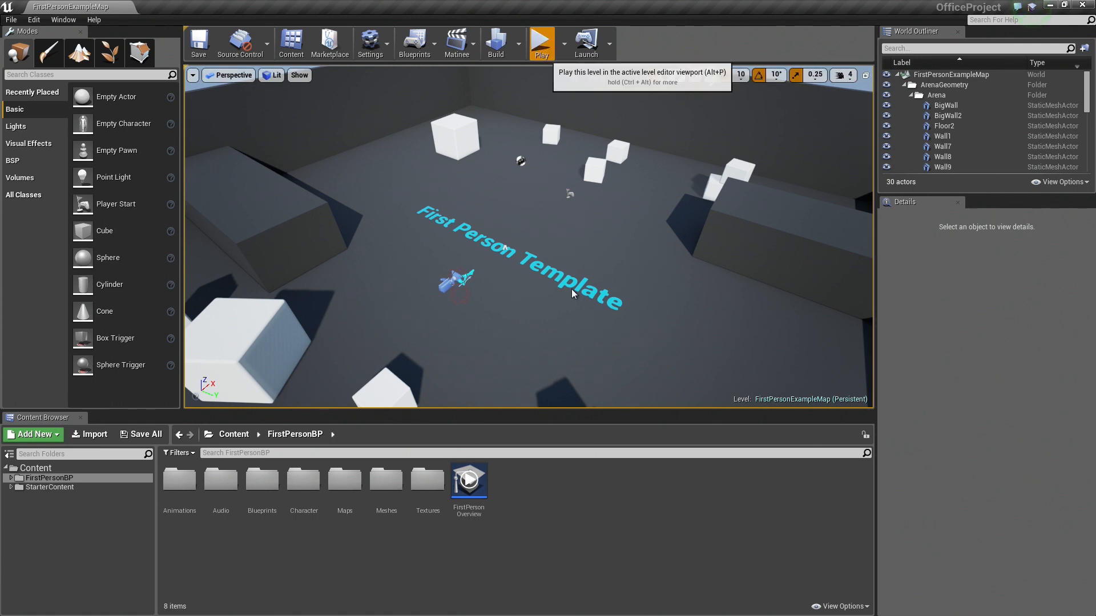
Step: Play-test the example level, fire a projectile, then stop the session
left_click(541, 44)
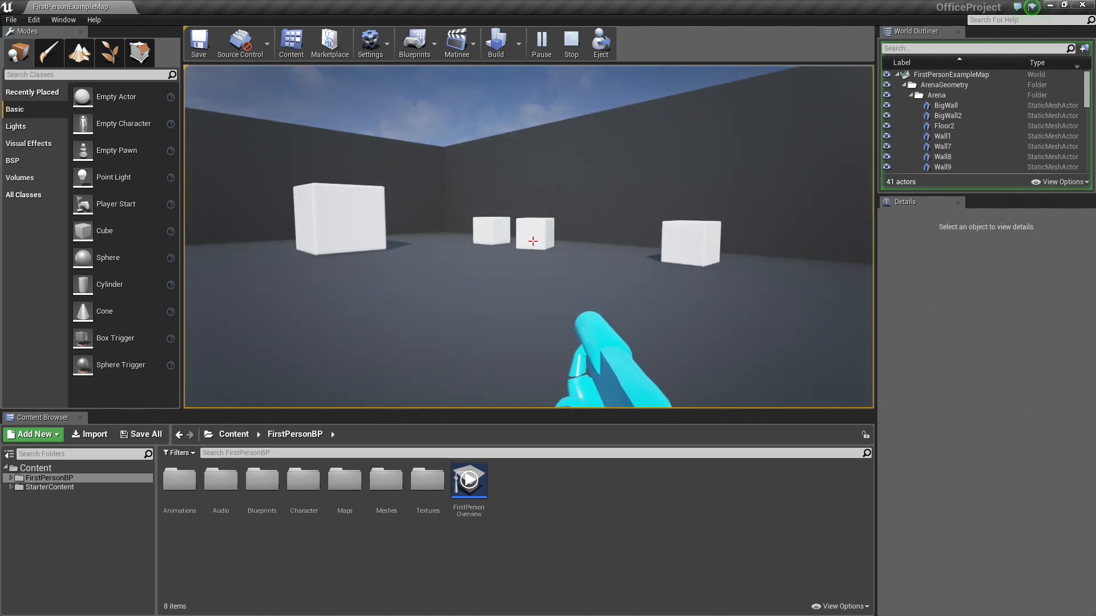
left_click(531, 280)
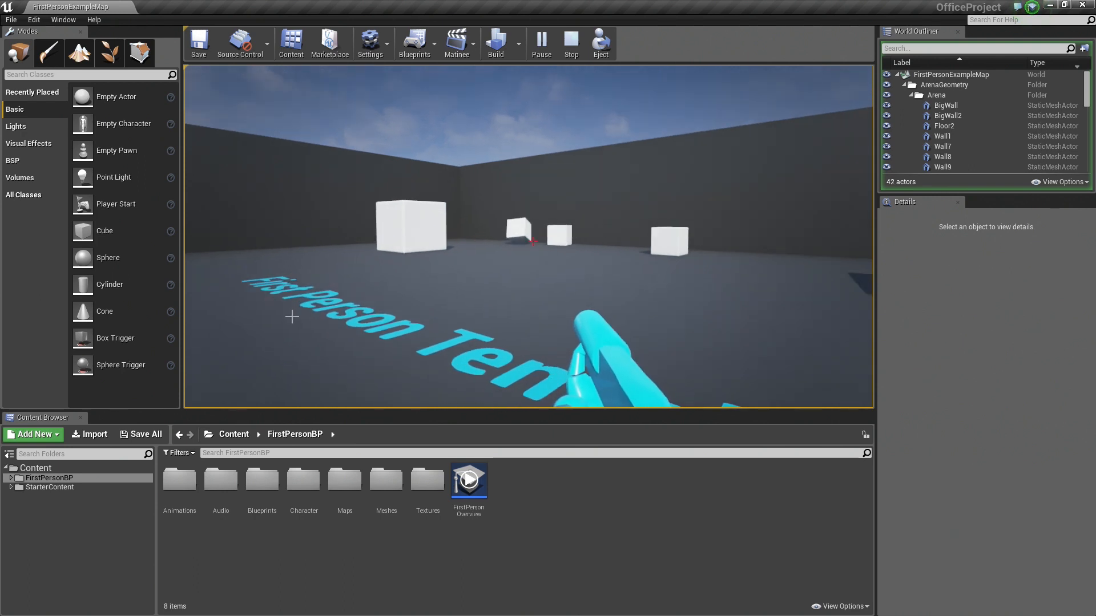
left_click(570, 43)
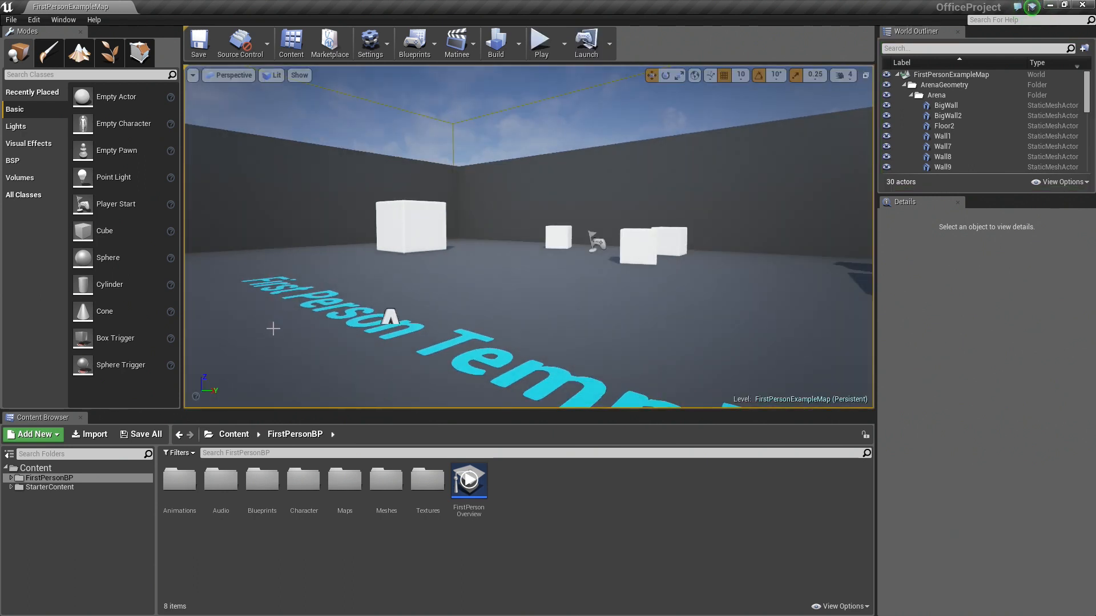
mouse_move(48, 478)
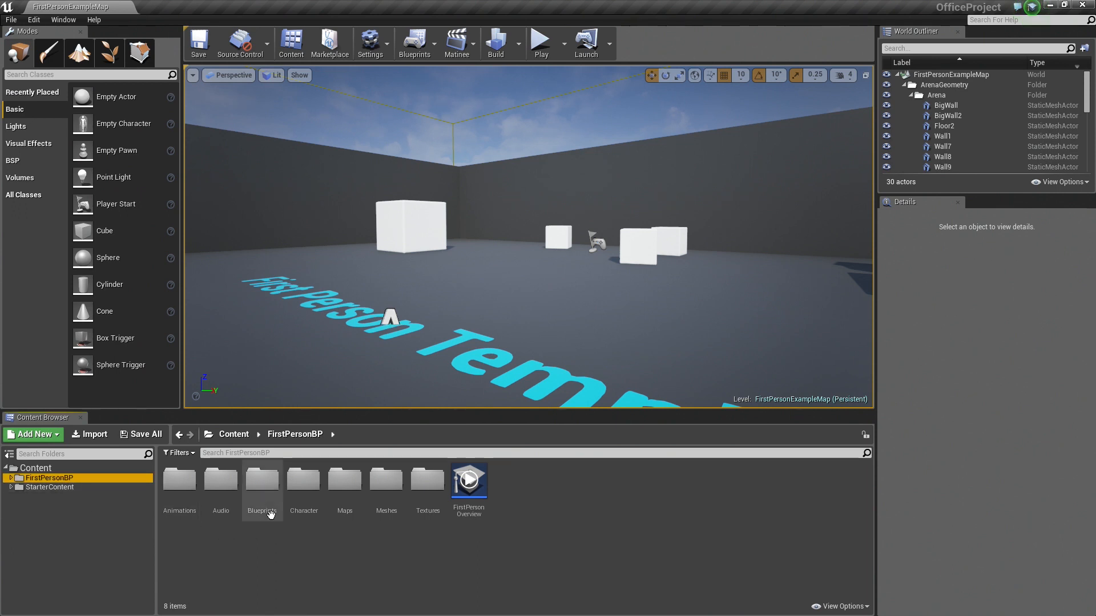
Step: Open the FirstPersonCharacter blueprint from the Blueprints folder to view its Event Graph
double_click(261, 481)
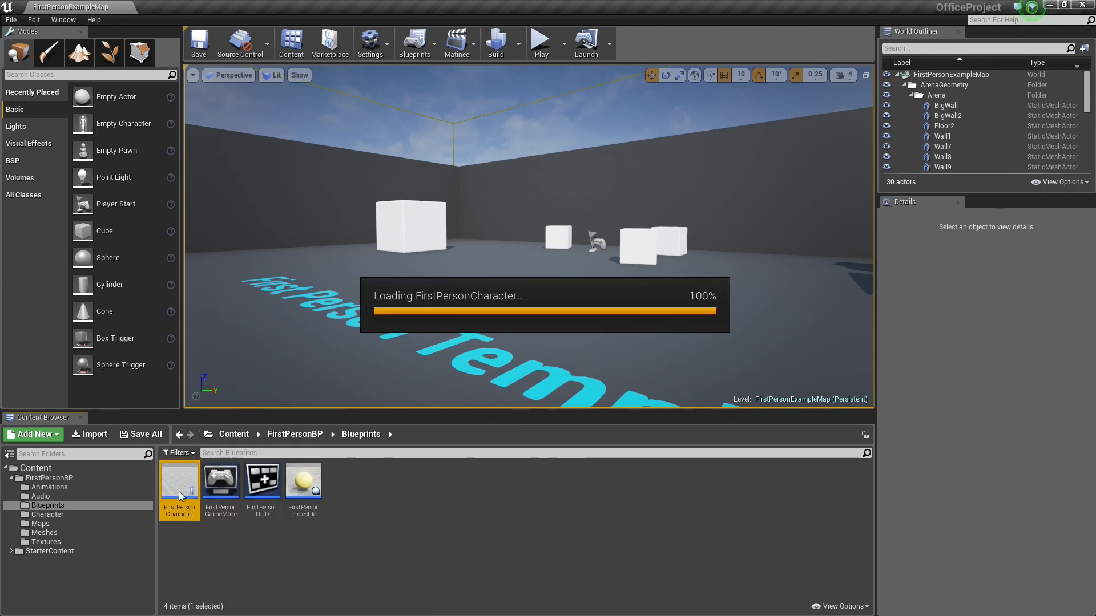
double_click(179, 482)
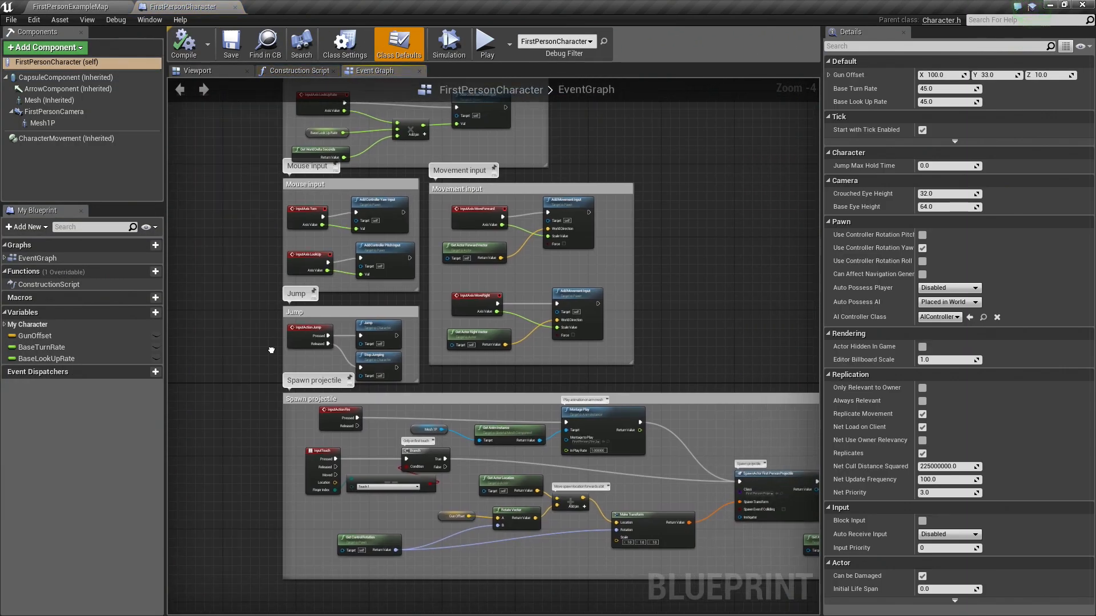
scroll("down", 3)
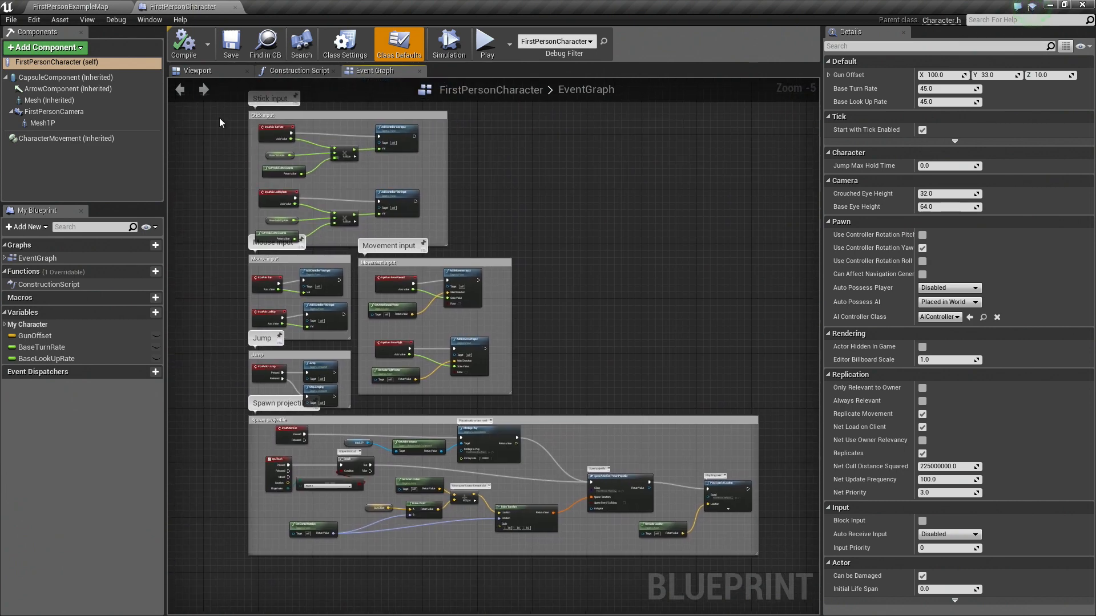
mouse_move(328, 294)
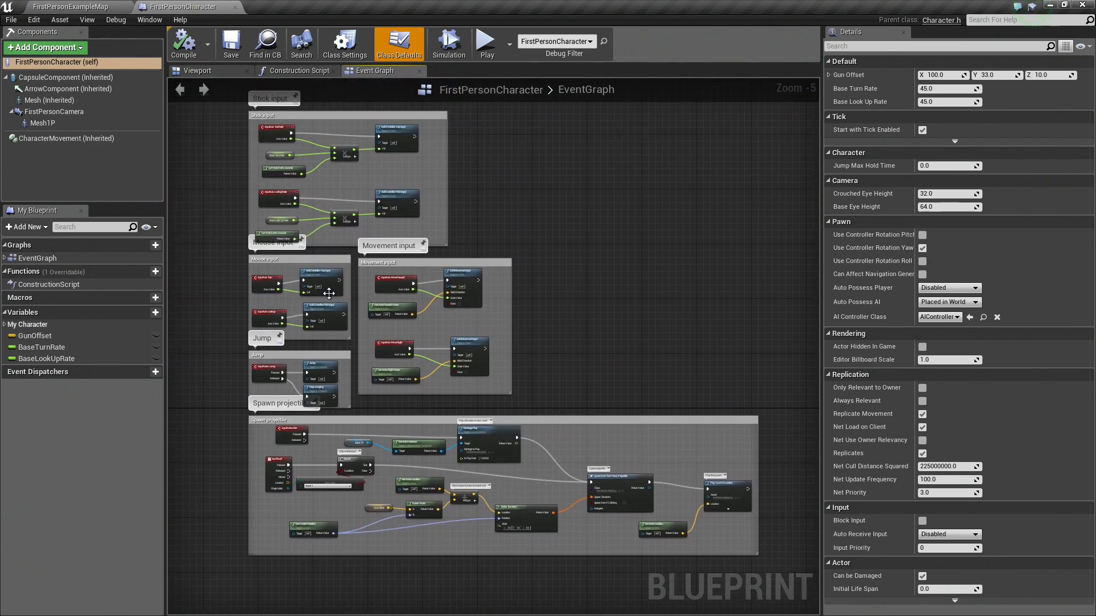
mouse_move(197, 70)
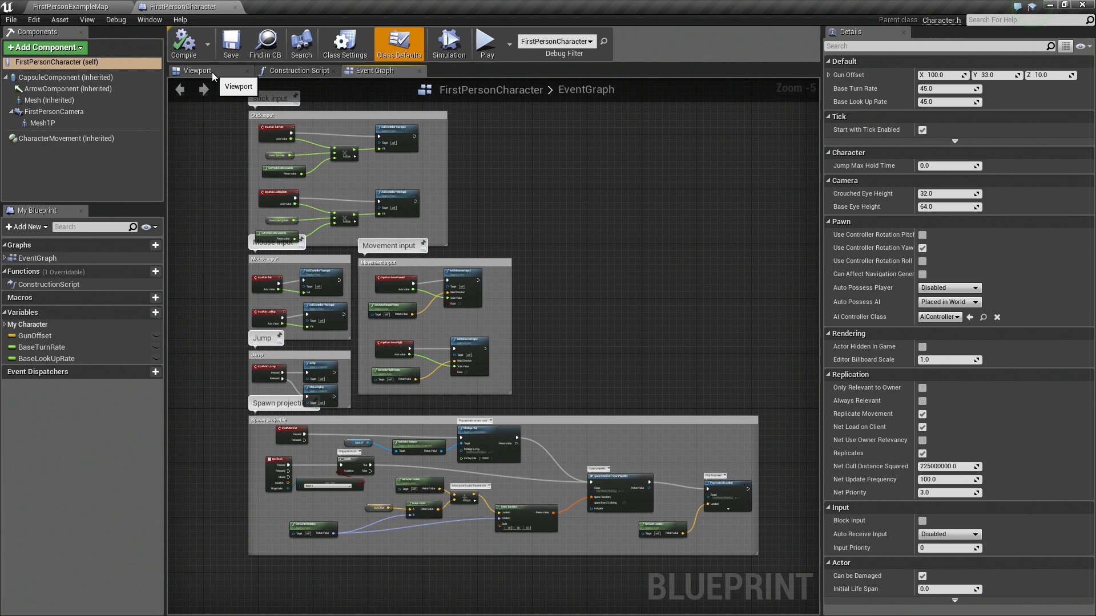
Step: Select the Mesh1P arms and filter Details by 'Owner' to view Owner No See / Only Owner See
left_click(198, 71)
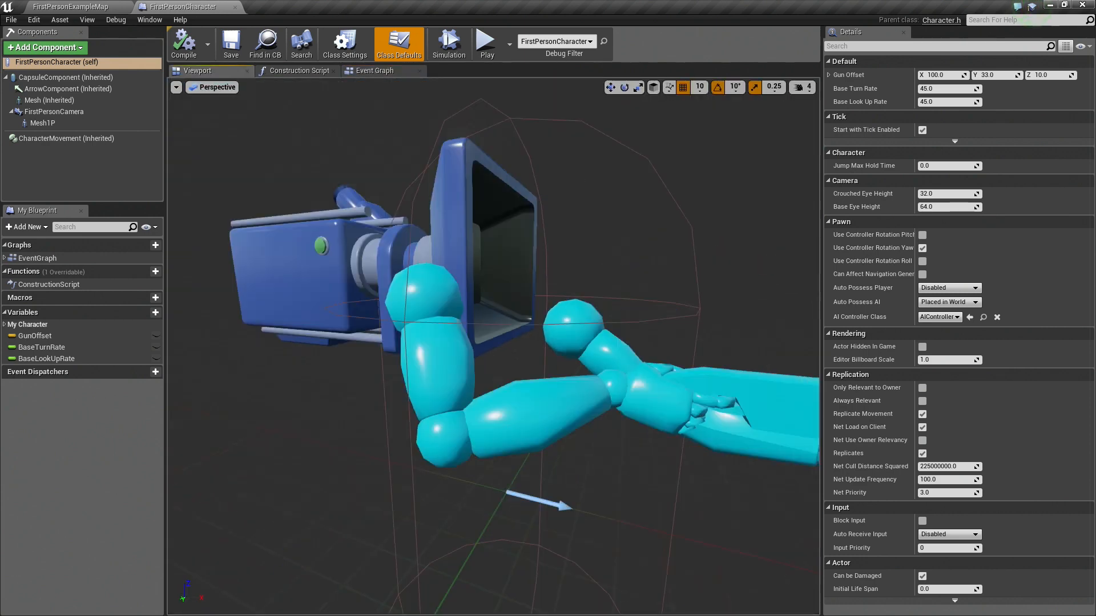
scroll("down", 3)
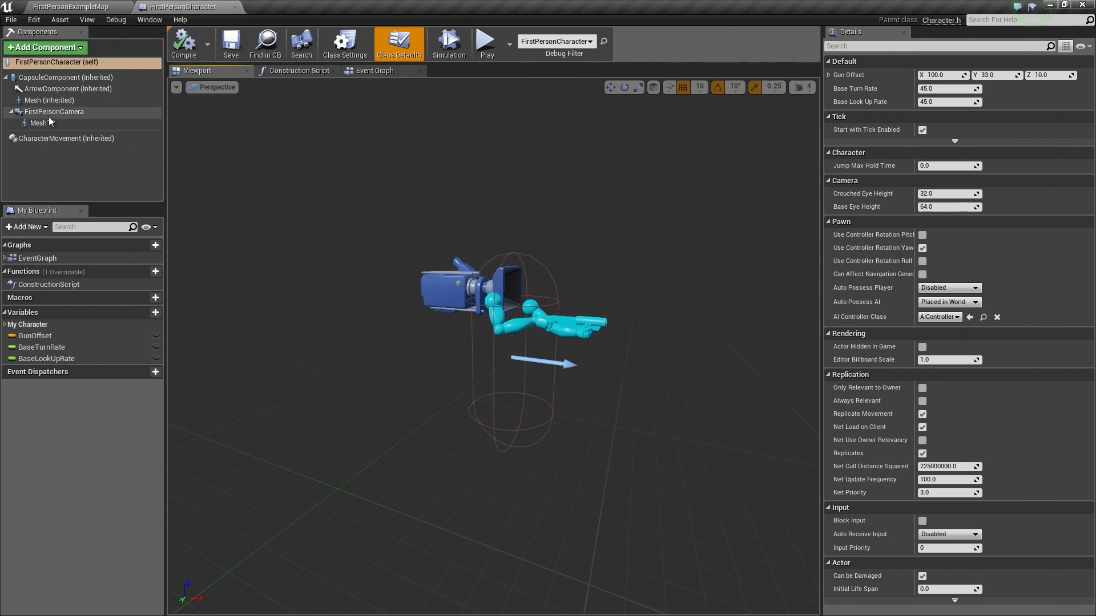
left_click(38, 123)
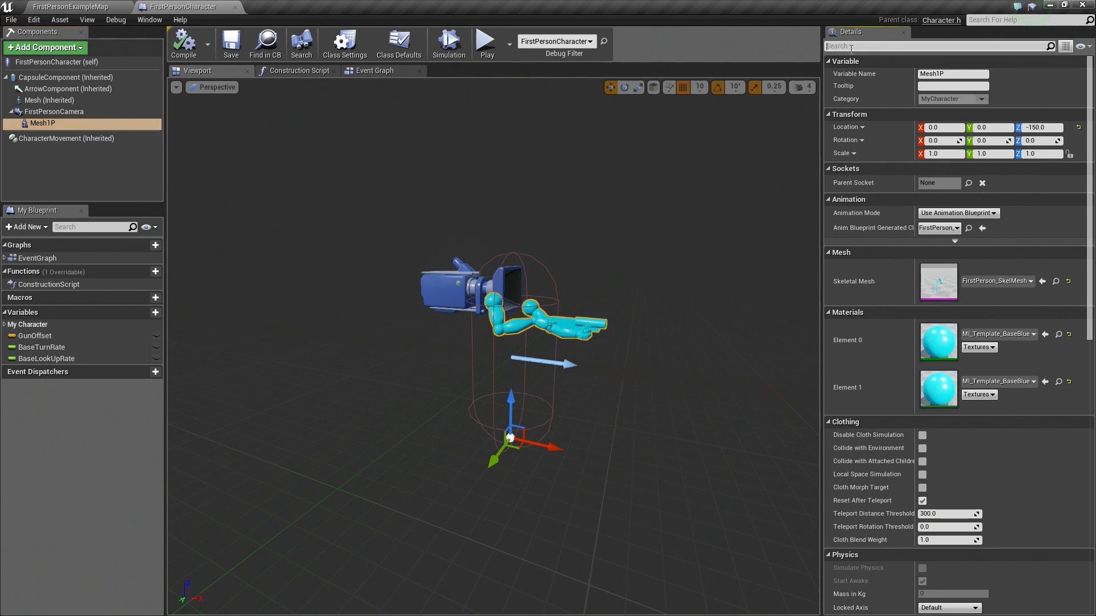
type("Owner")
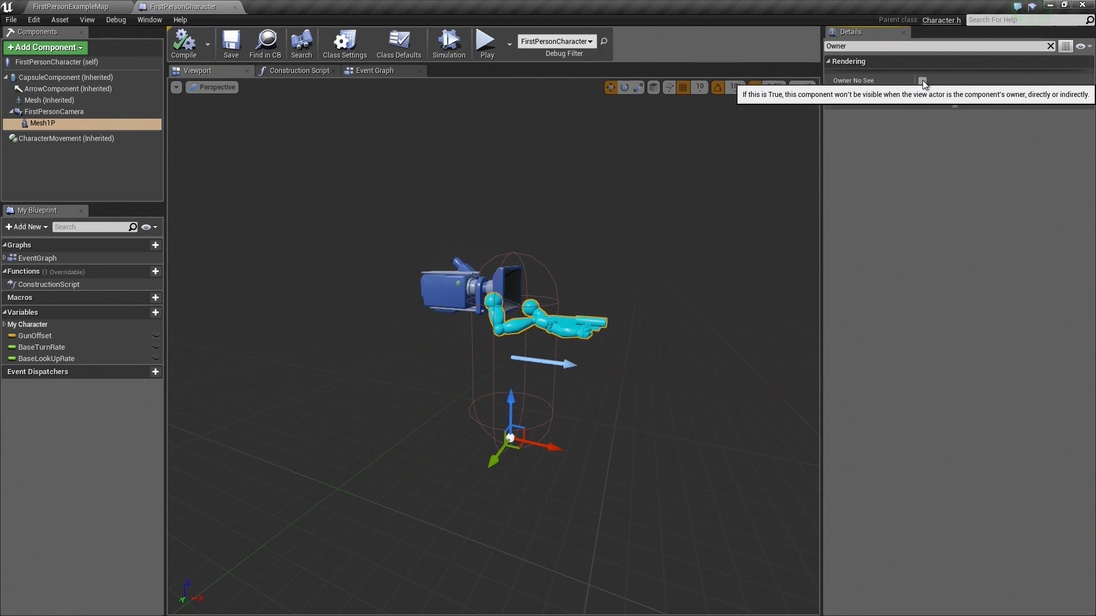
left_click(922, 80)
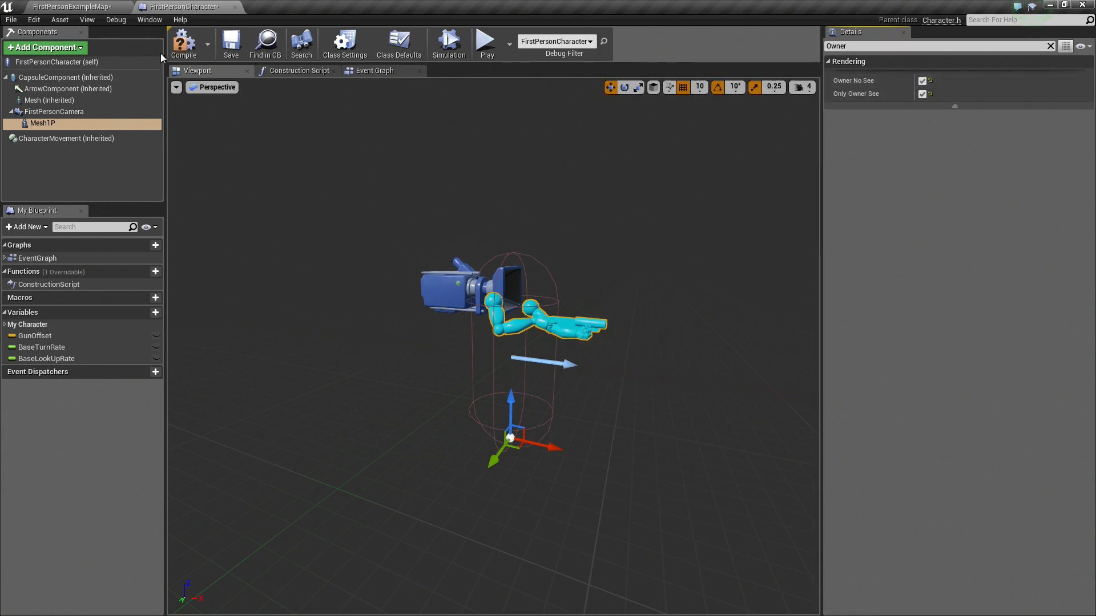
mouse_move(184, 44)
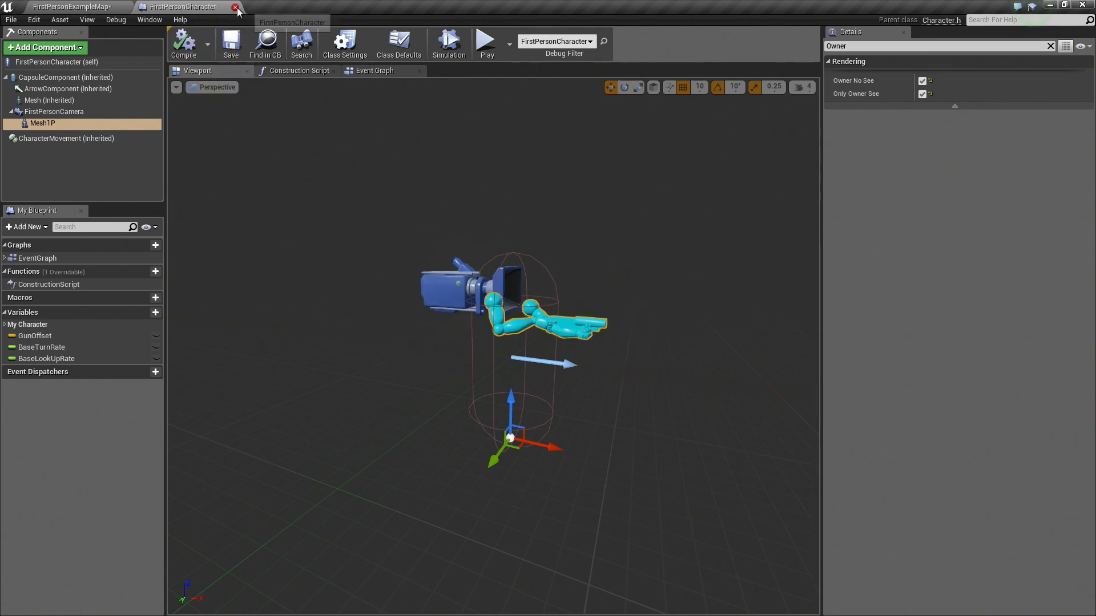
Step: Close the character blueprint and run a quick play-test of the example level
left_click(237, 7)
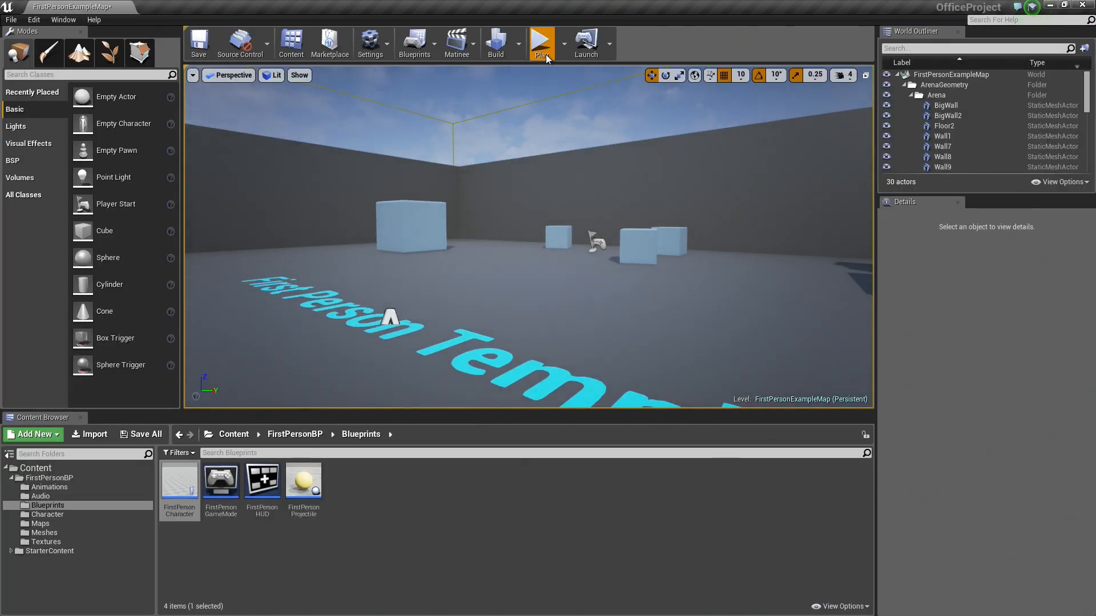
left_click(541, 43)
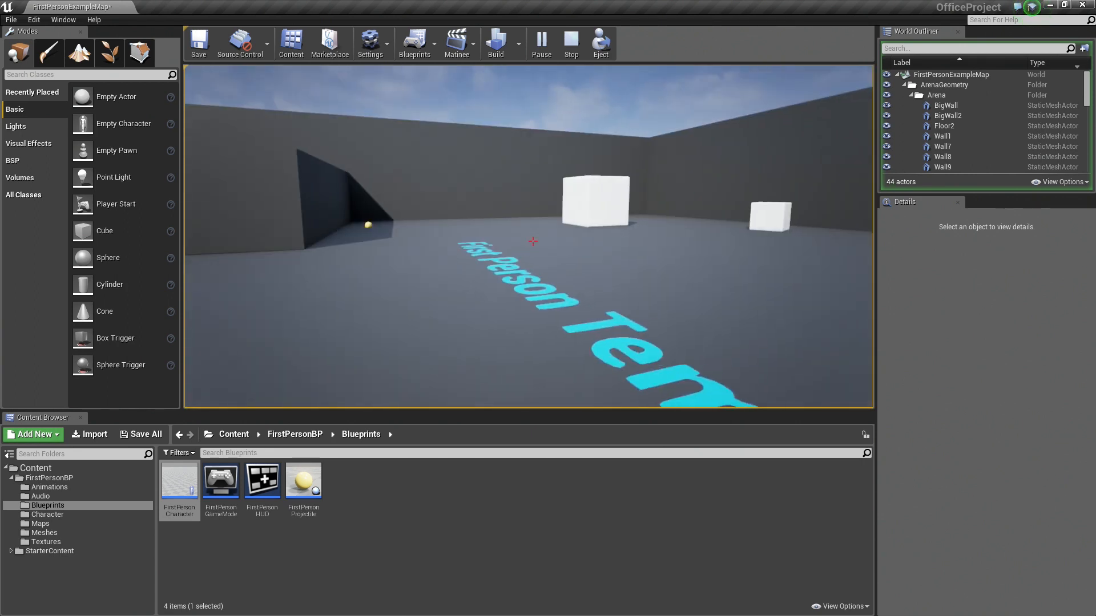
left_click(571, 43)
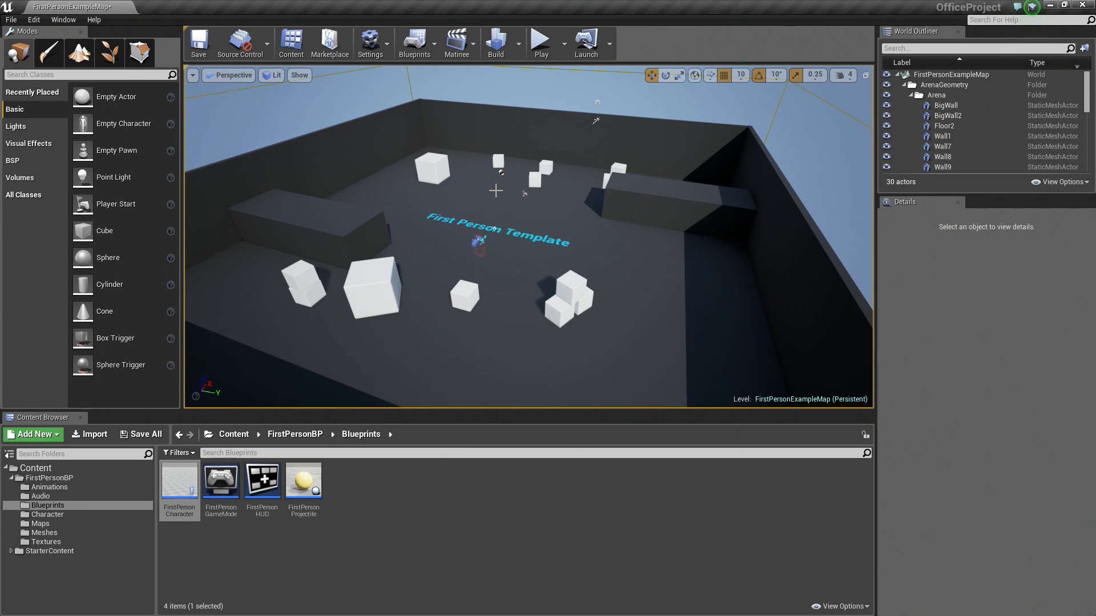
mouse_move(363, 186)
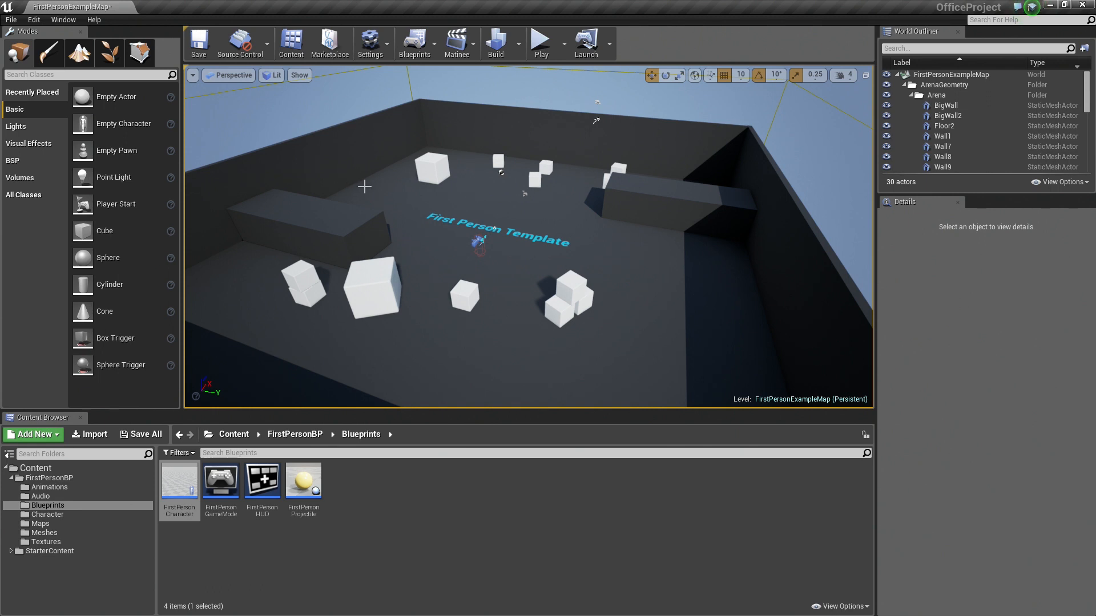
Step: Start a new Default-template level, discarding the example map's unsaved changes
left_click(11, 19)
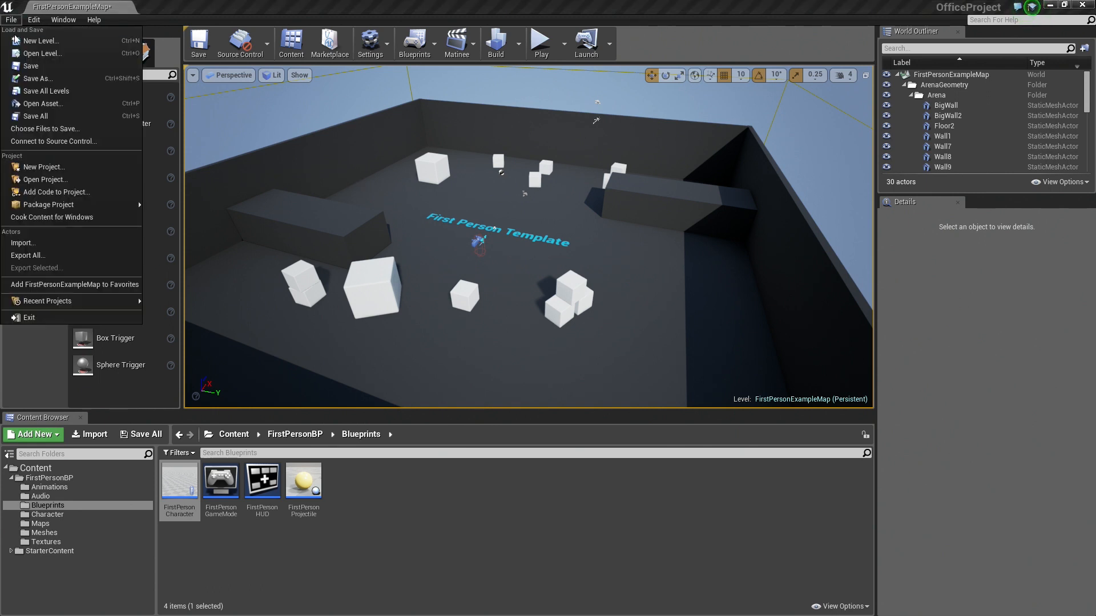
mouse_move(41, 41)
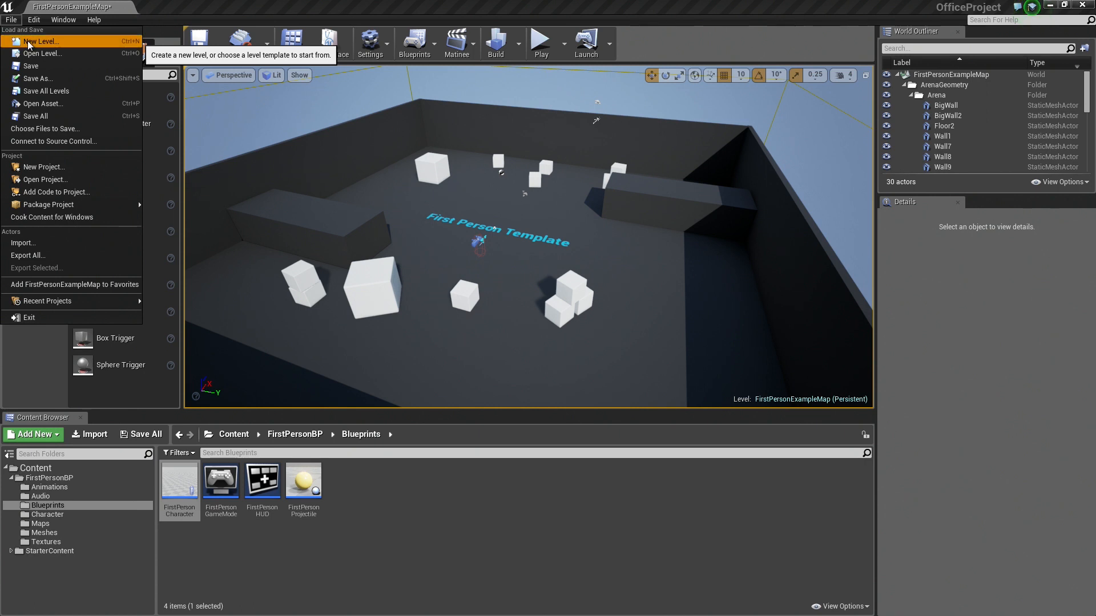
left_click(42, 41)
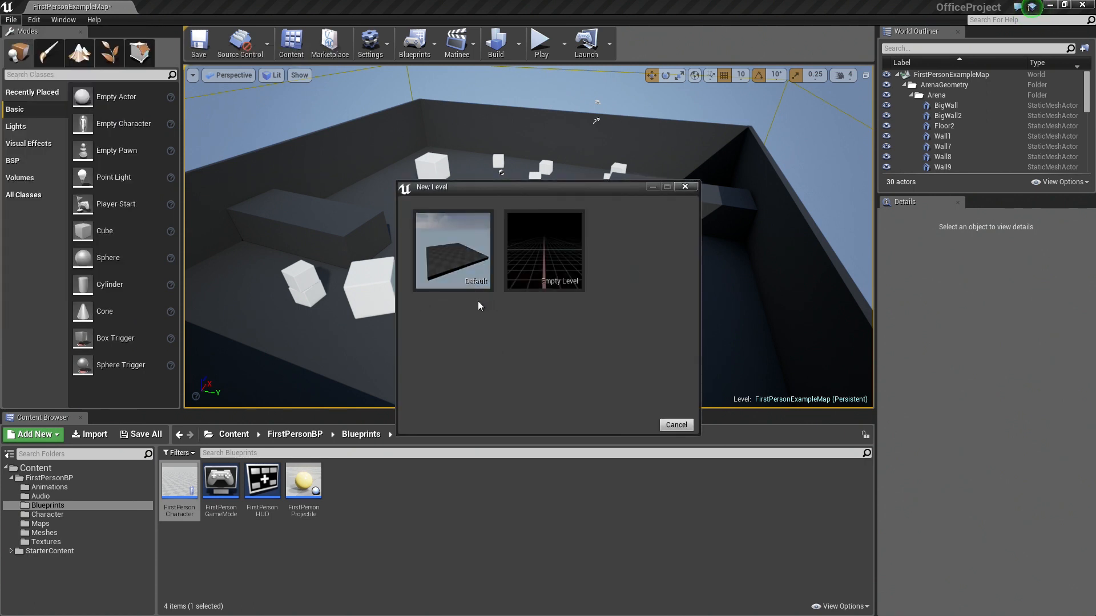
mouse_move(557, 286)
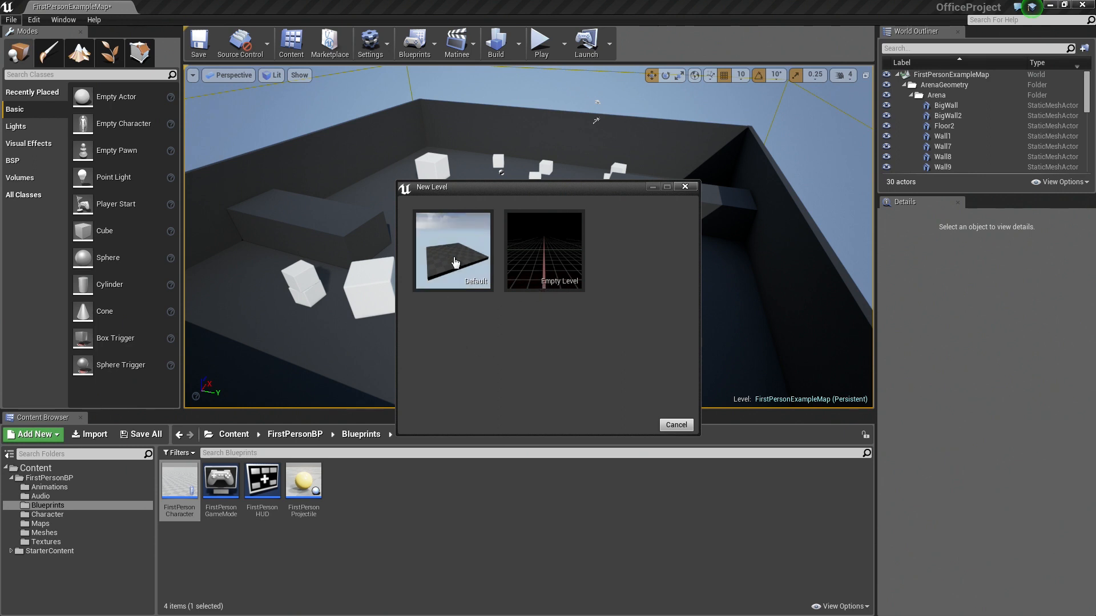
mouse_move(431, 232)
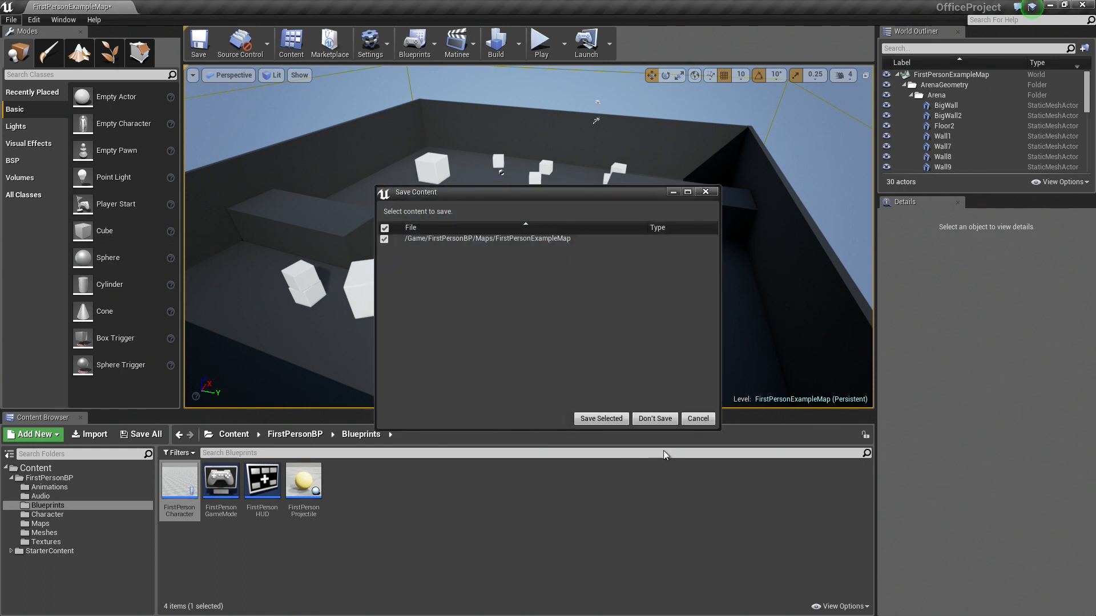
mouse_move(654, 419)
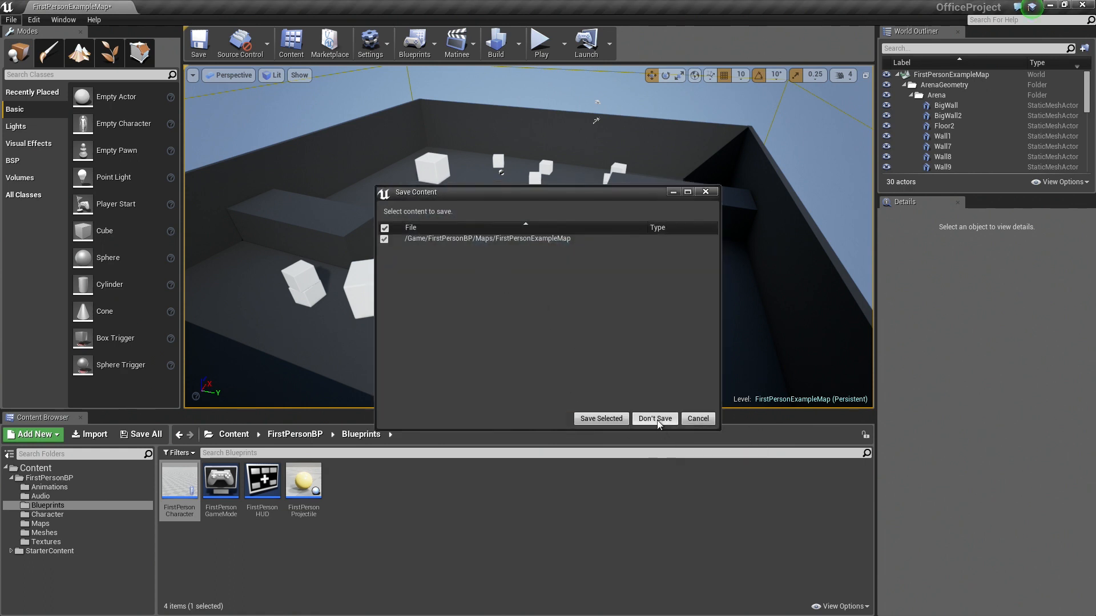
left_click(653, 418)
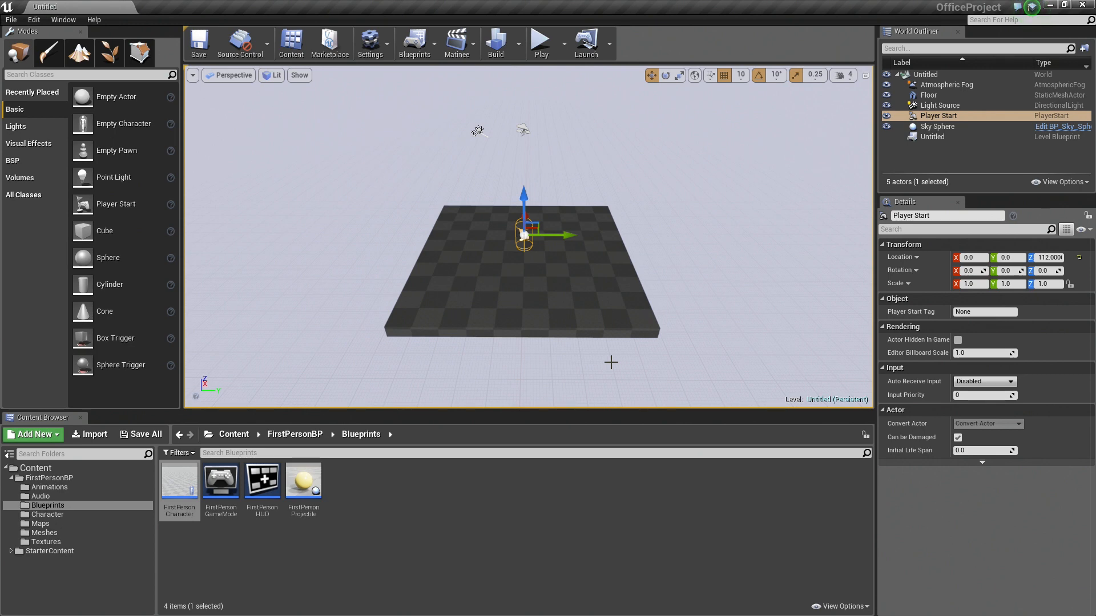
Step: Delete the Player Start and the Floor from the untitled level
key("delete")
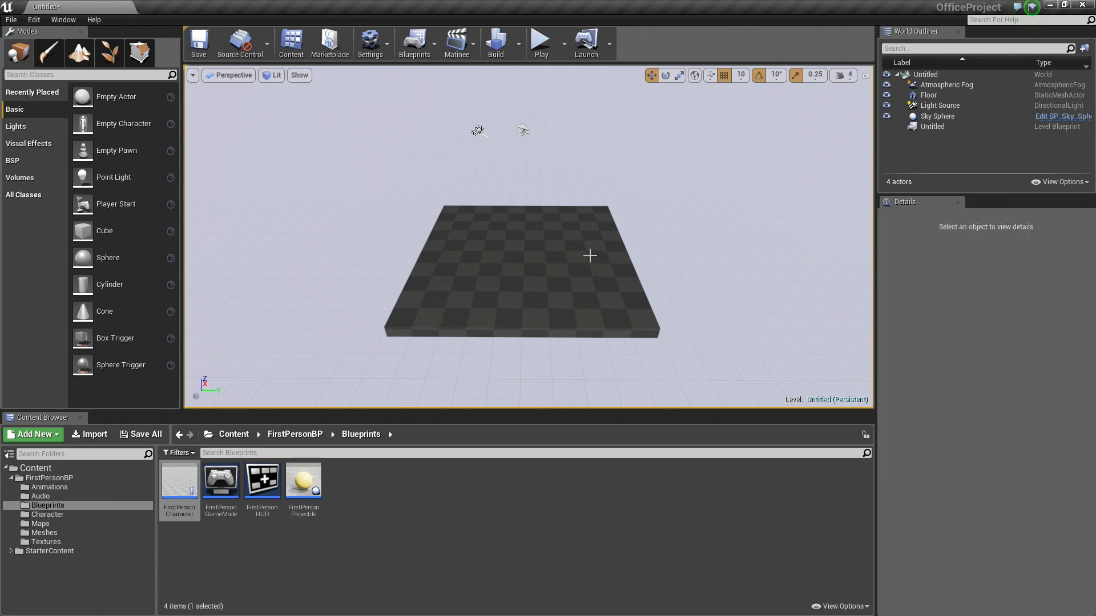
key("Delete")
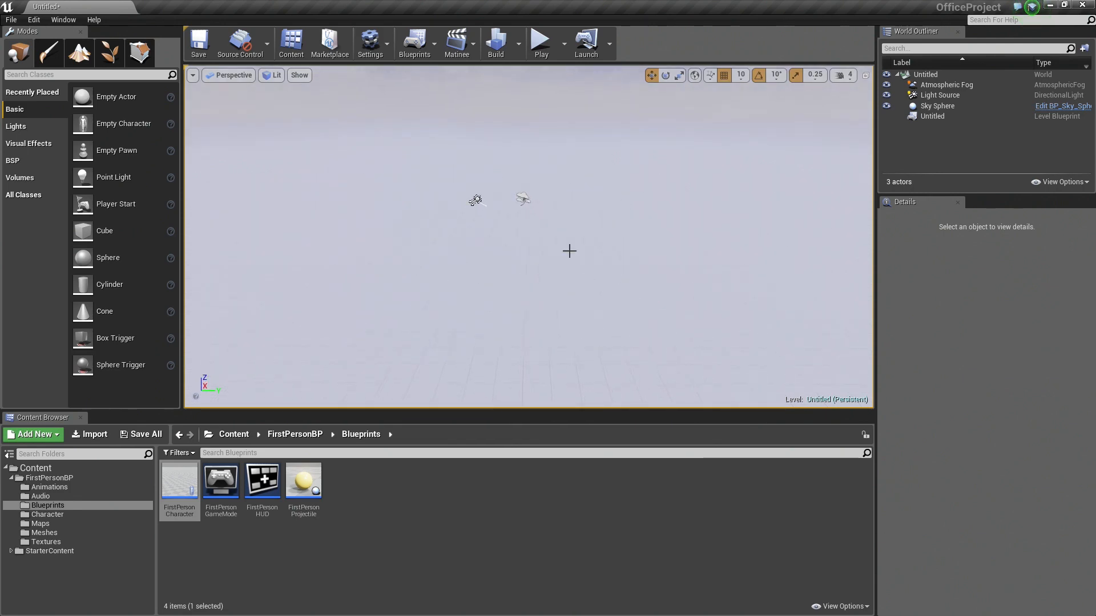
mouse_move(48, 52)
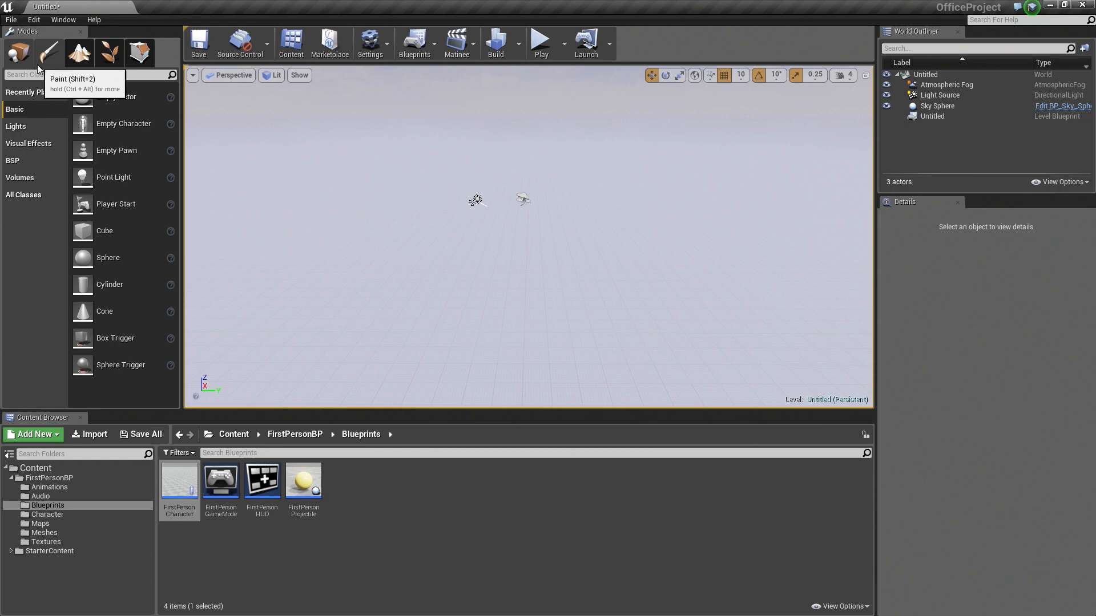
mouse_move(17, 53)
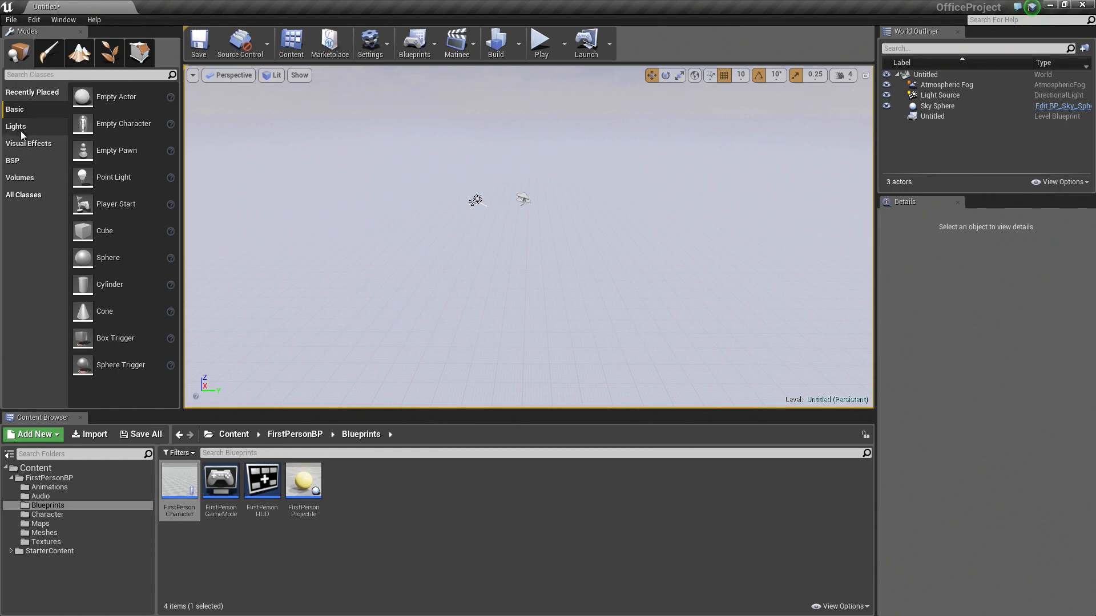
mouse_move(27, 166)
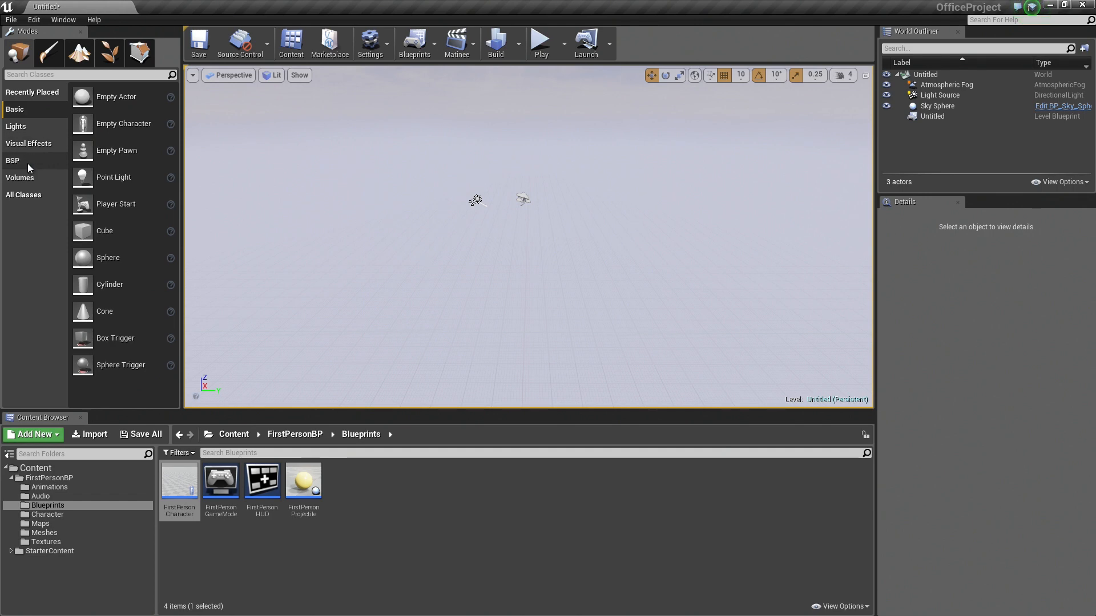
Step: Add a BSP Box brush and size it to a 500 by 500 by 20 slab
left_click(11, 160)
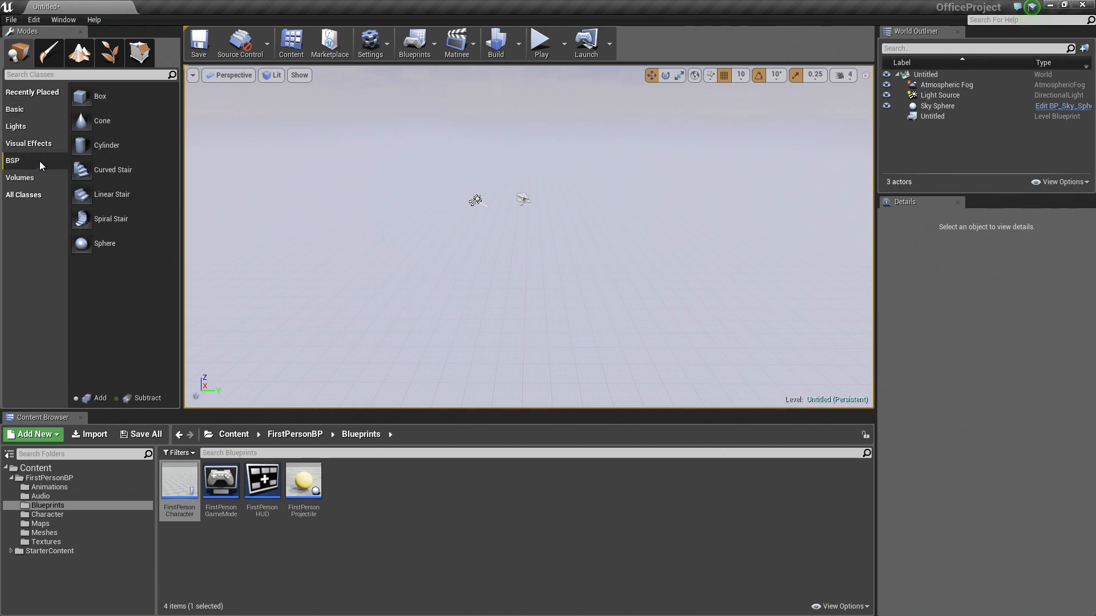
mouse_move(101, 102)
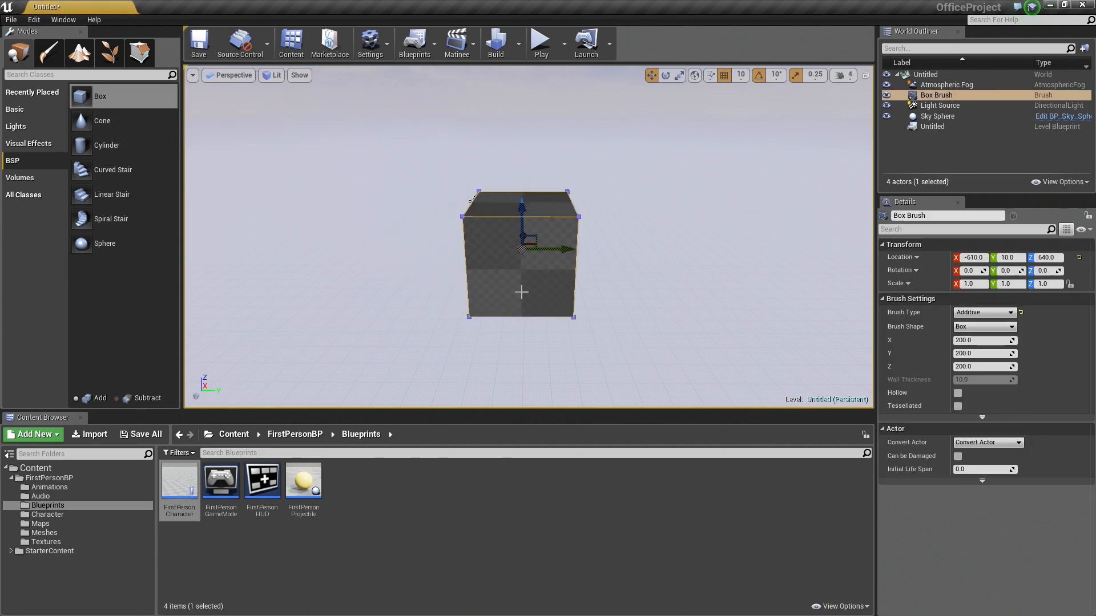
mouse_move(339, 156)
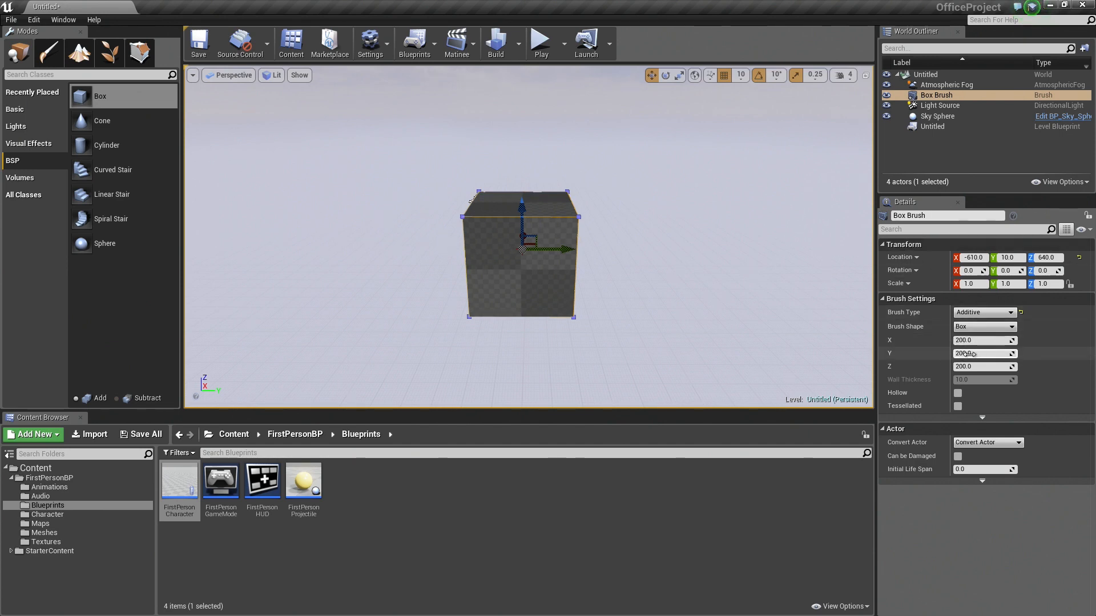
triple_click(981, 340)
type("500")
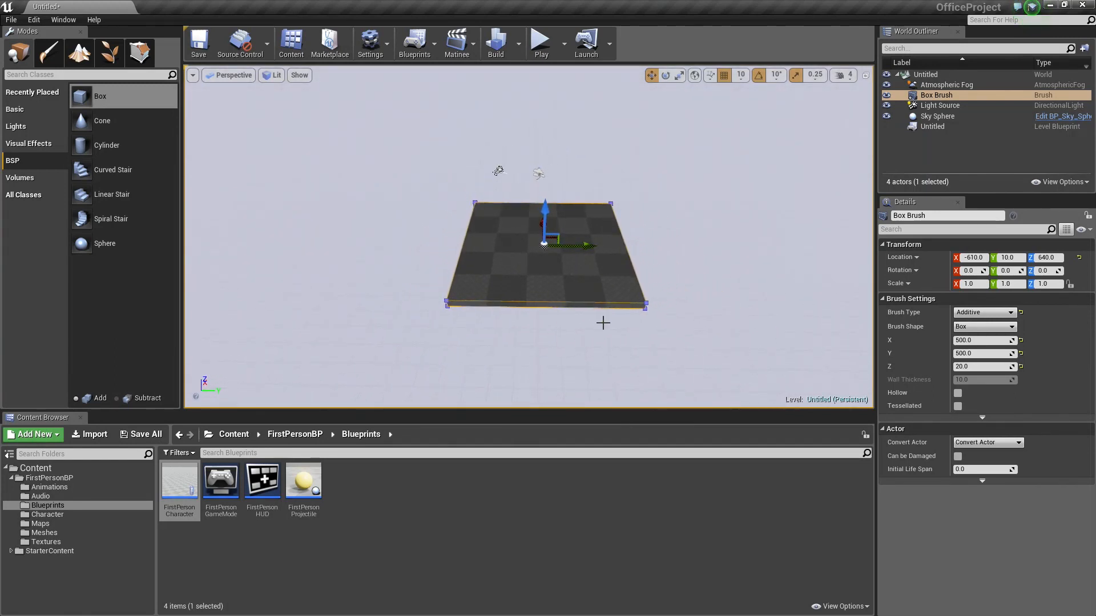
mouse_move(699, 172)
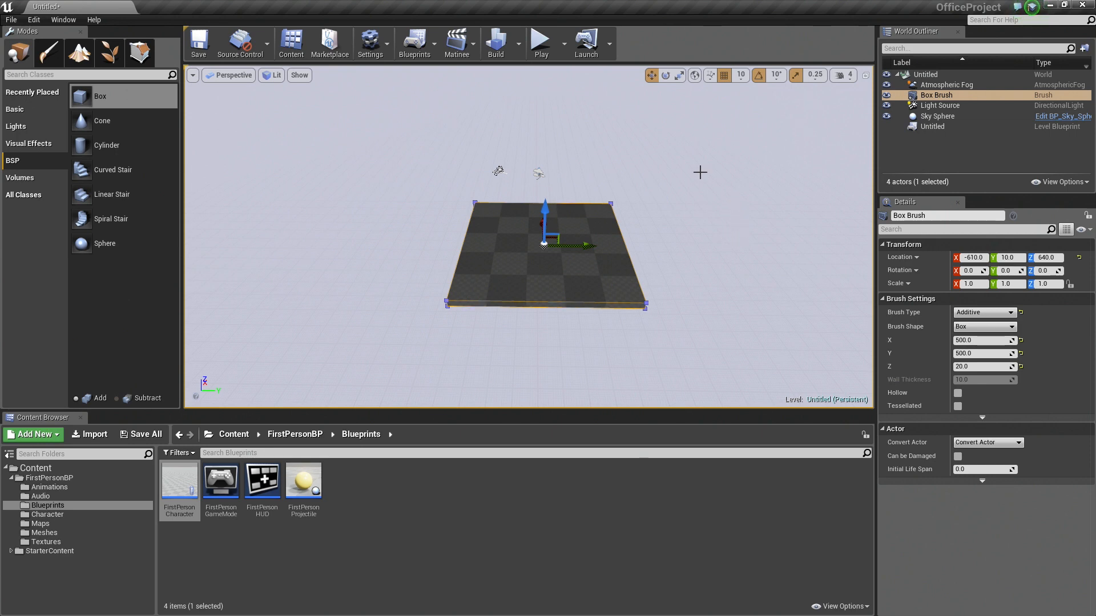
mouse_move(629, 161)
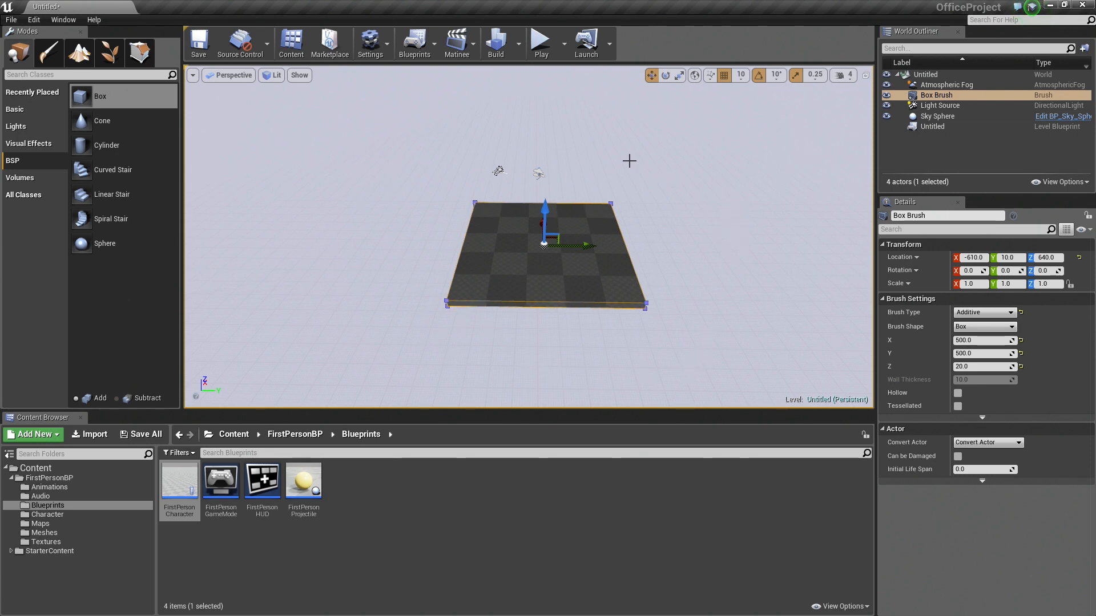
mouse_move(539, 364)
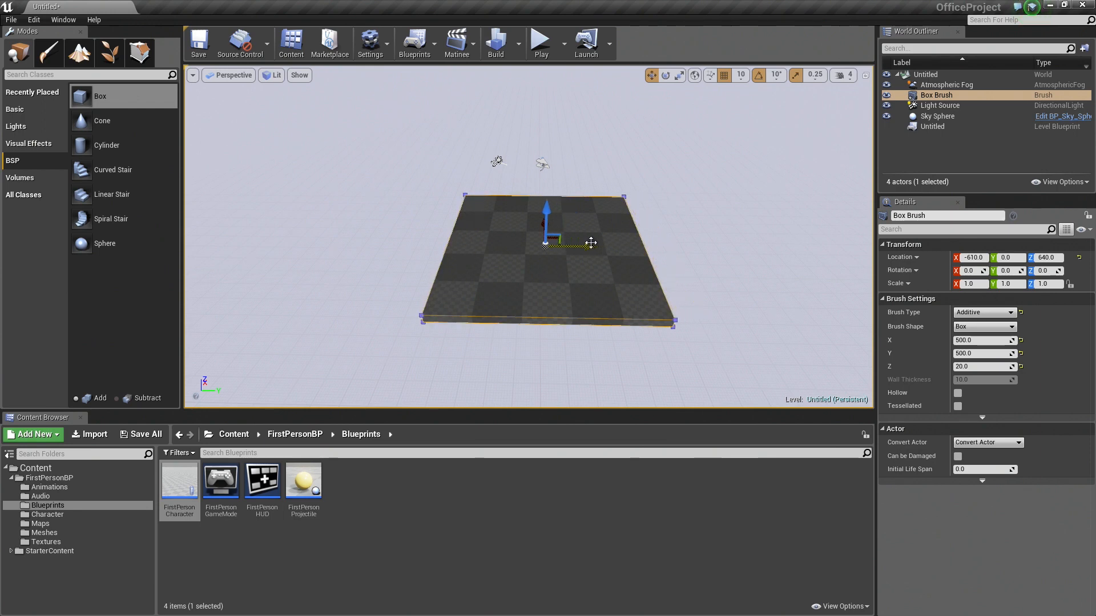
Step: Set the position grid snap to 50 units and select the floor slab
left_click(937, 116)
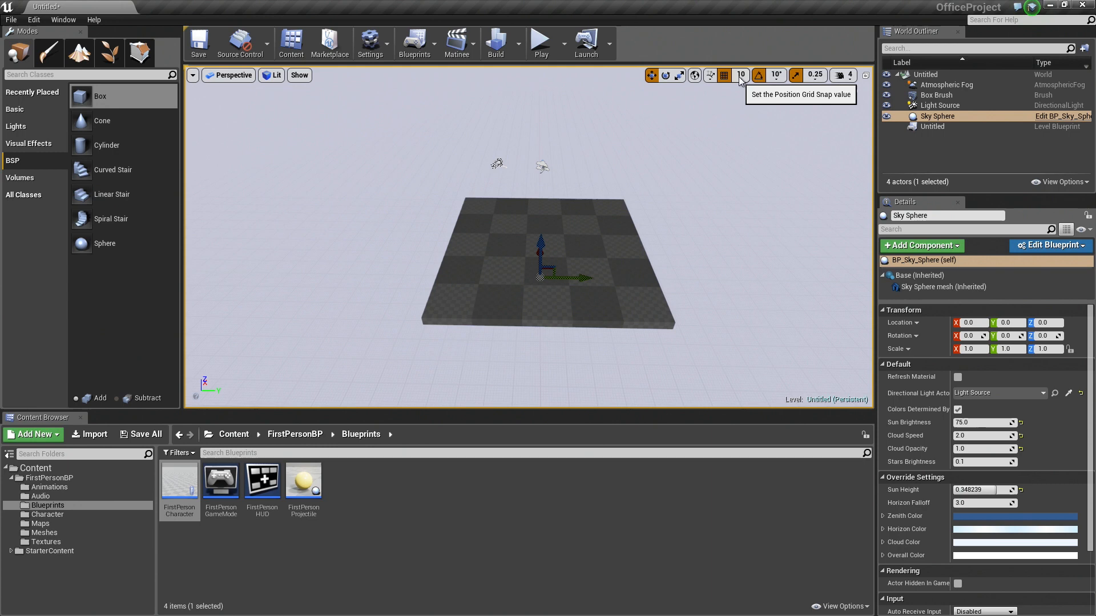
left_click(740, 75)
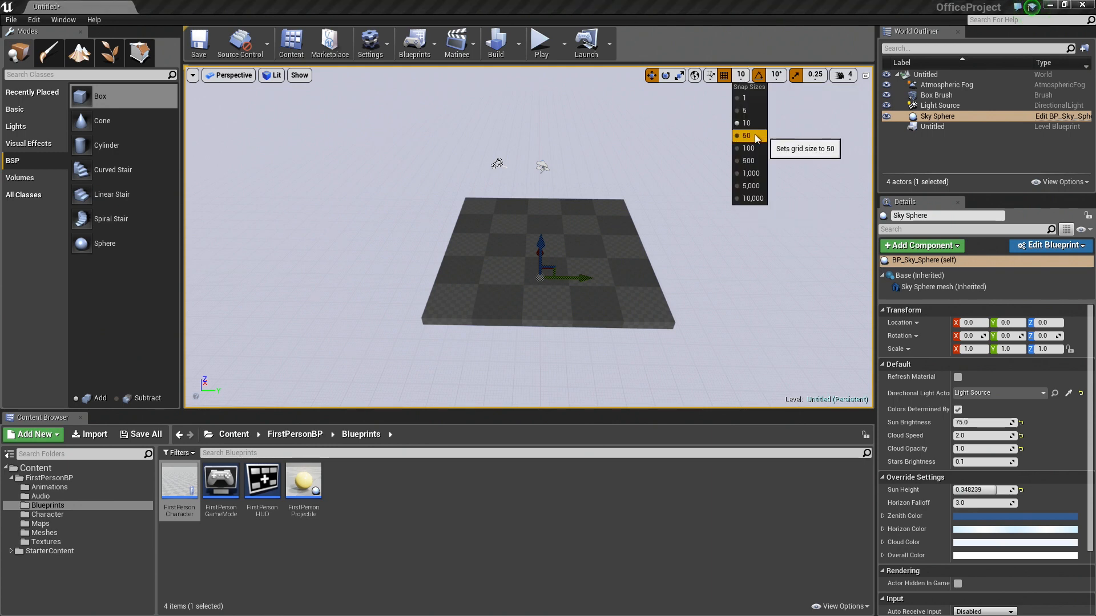
left_click(746, 136)
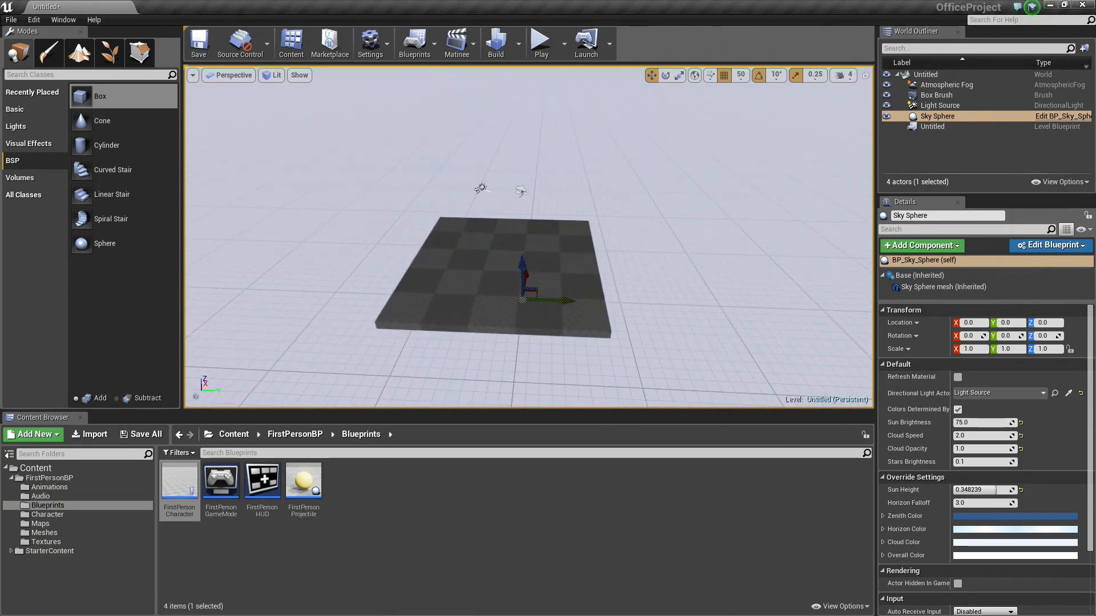
left_click(936, 95)
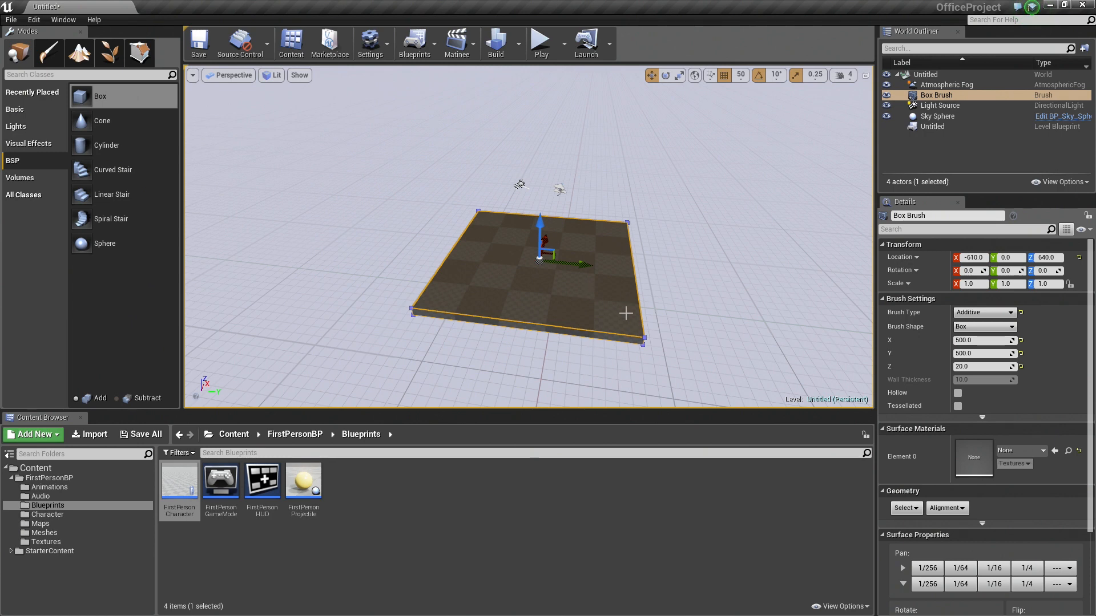
mouse_move(724, 293)
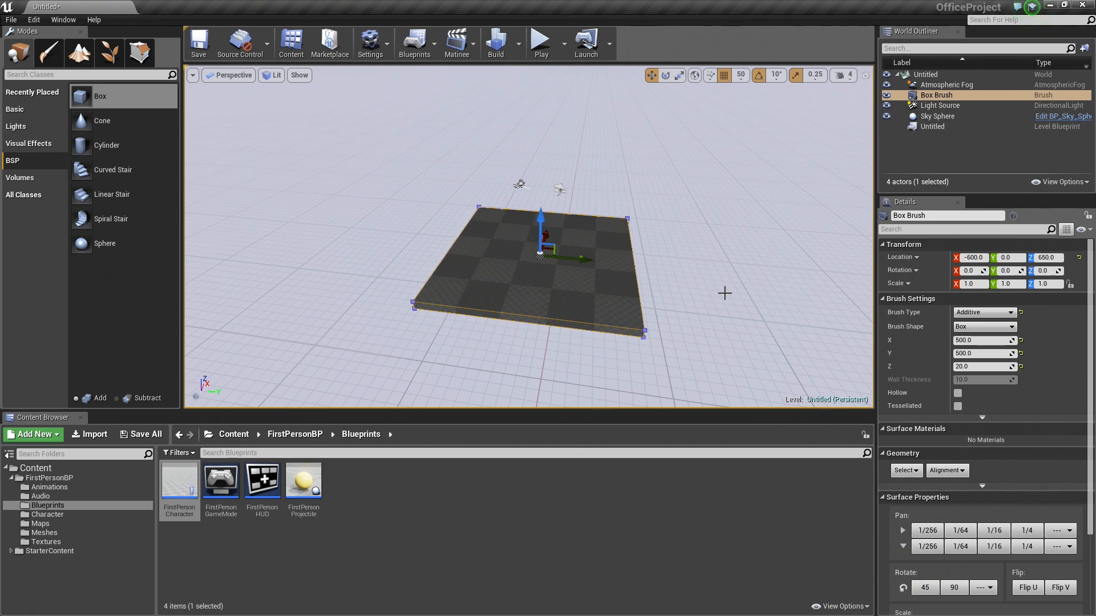
mouse_move(614, 230)
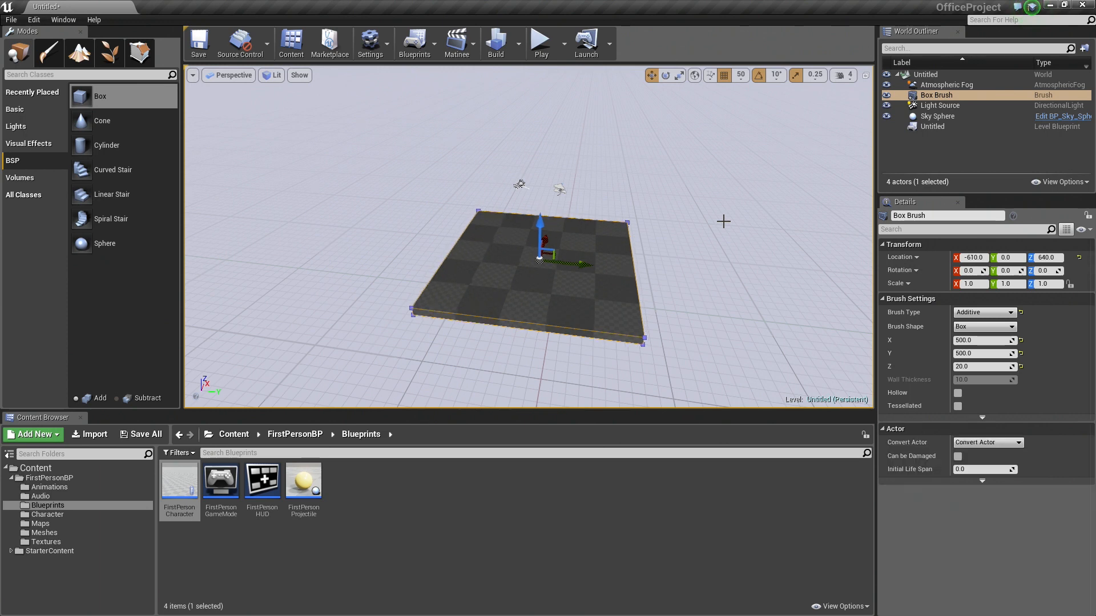
Step: Align the floor slab to the grid at location -600, 0, 650
key("ctrl+z")
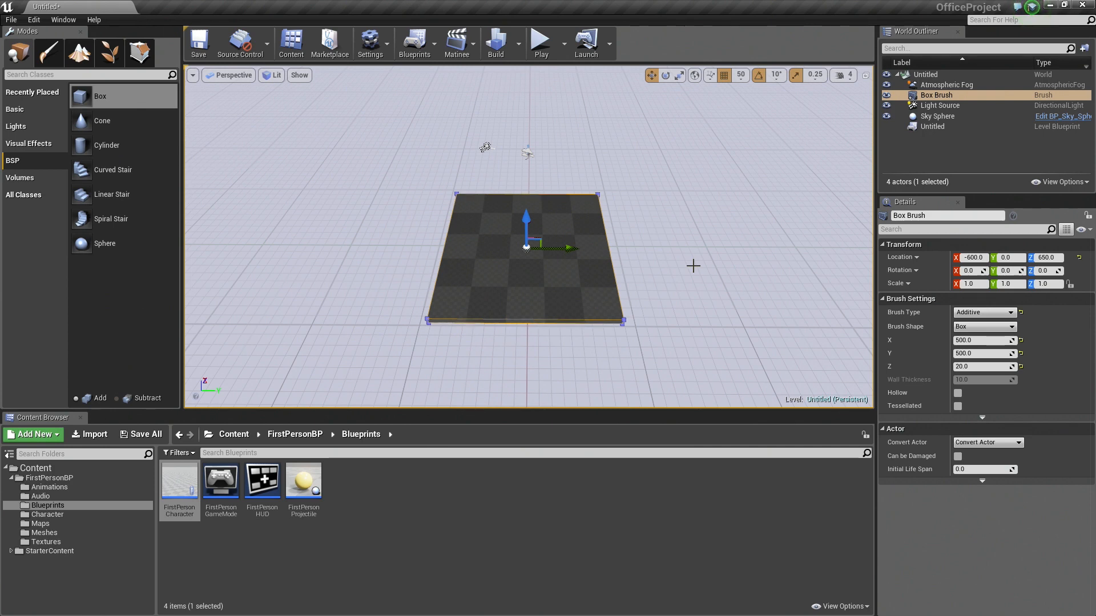
mouse_move(566, 249)
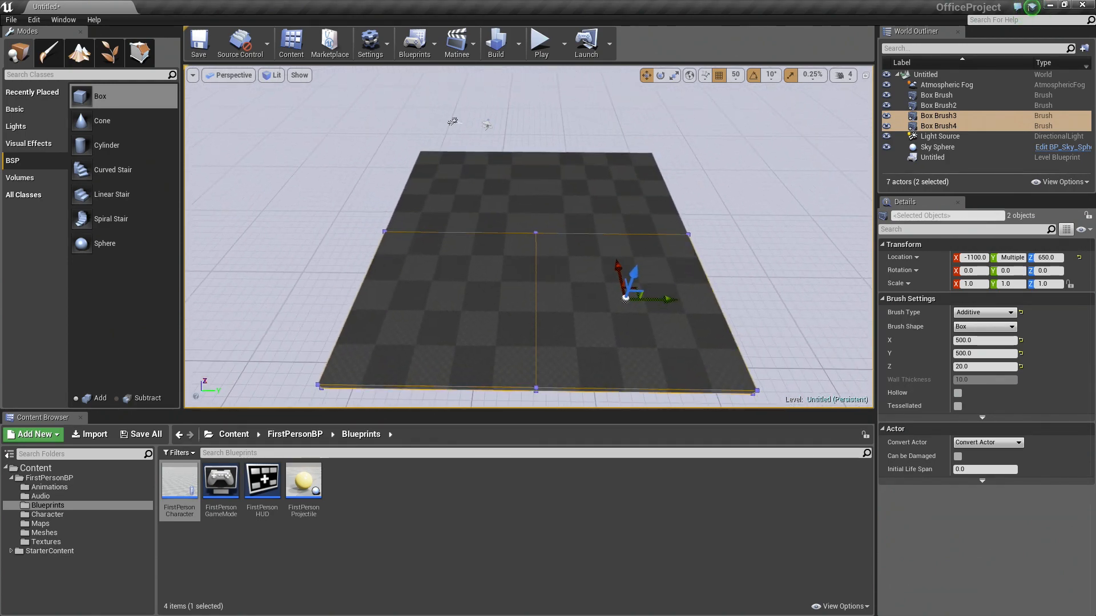
Step: Copy the floor slab into a two-by-two arrangement and select individual brushes
left_click(464, 307)
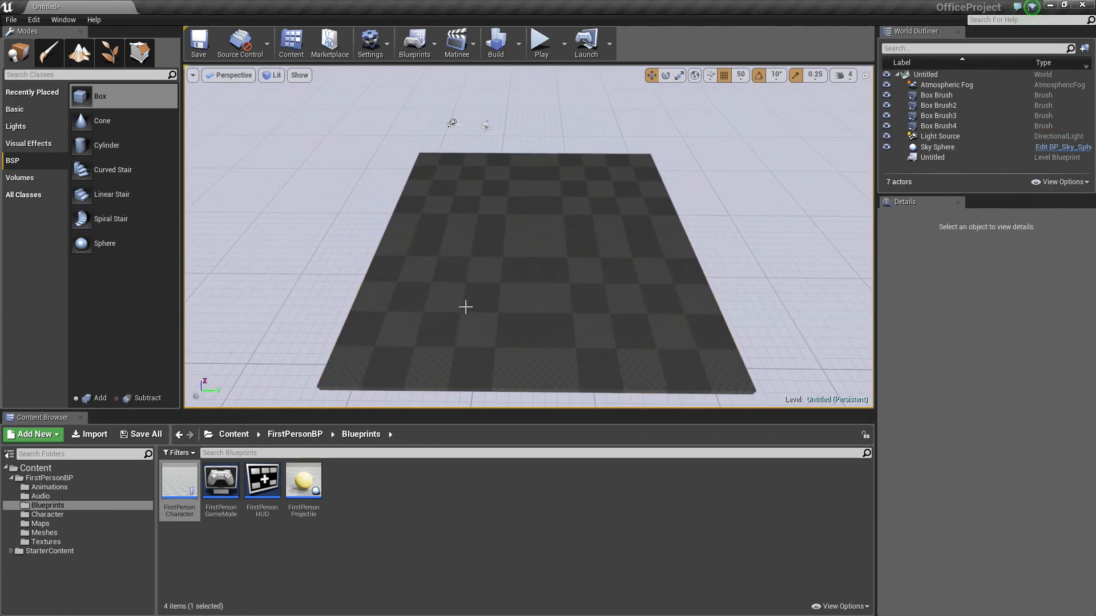
mouse_move(100, 96)
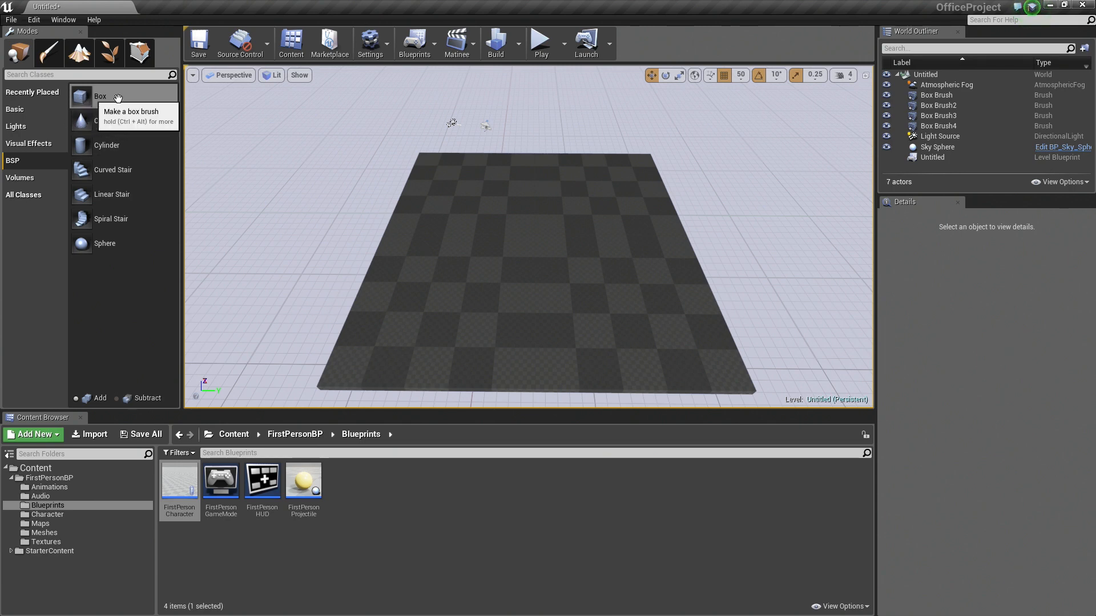
mouse_move(533, 281)
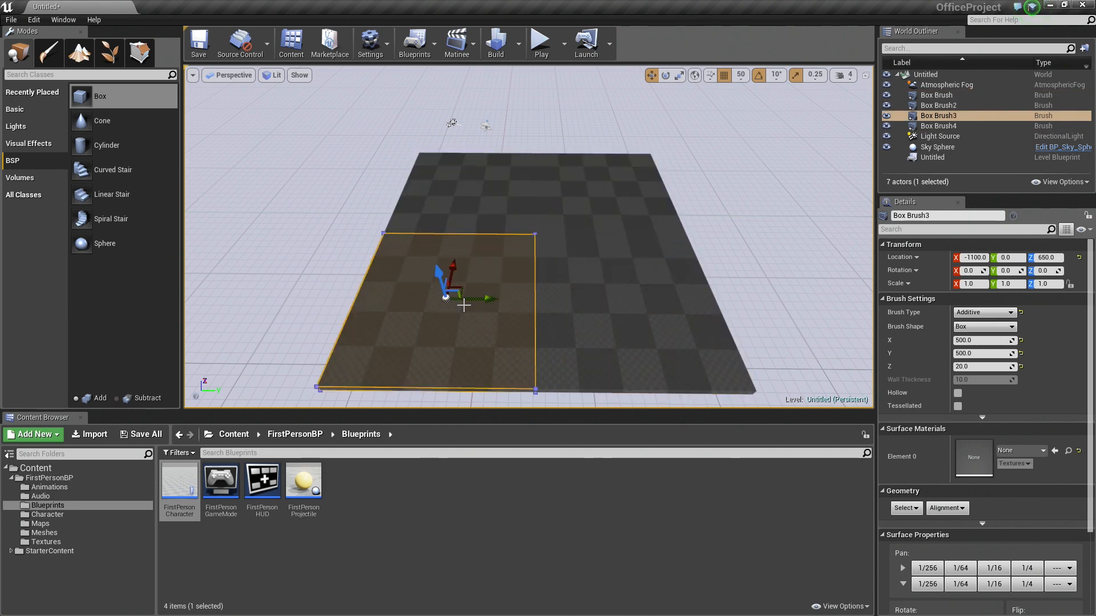
left_click(936, 95)
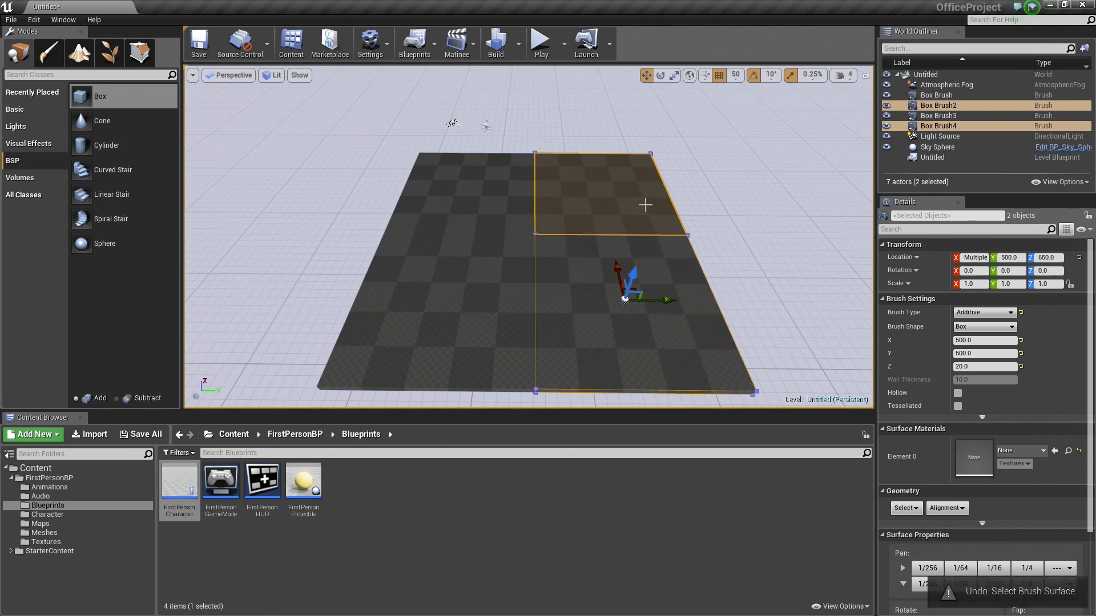
left_click(936, 95)
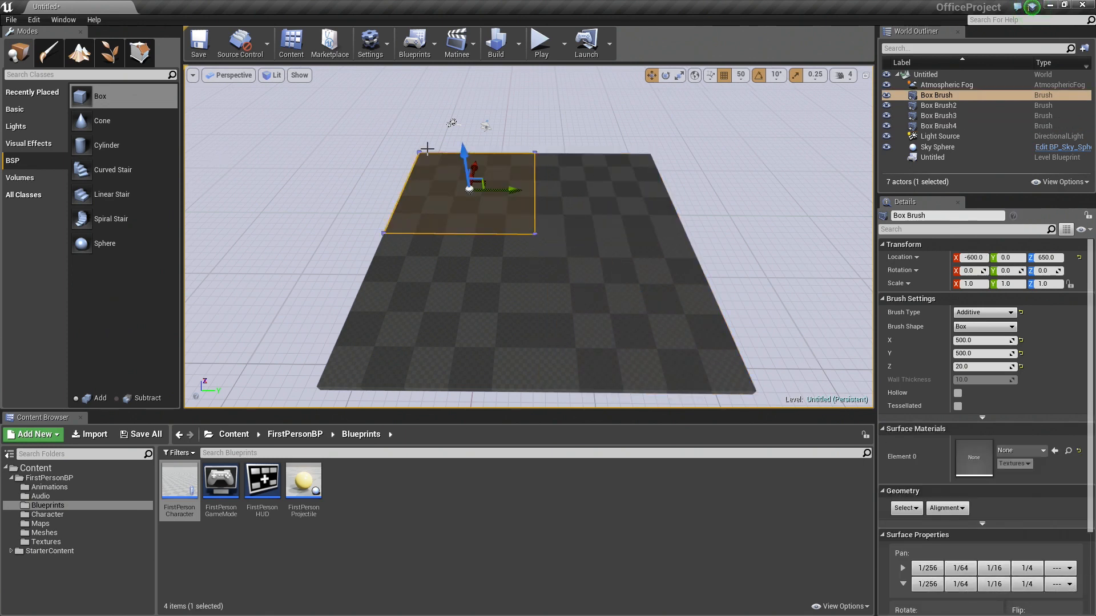
left_click(620, 208)
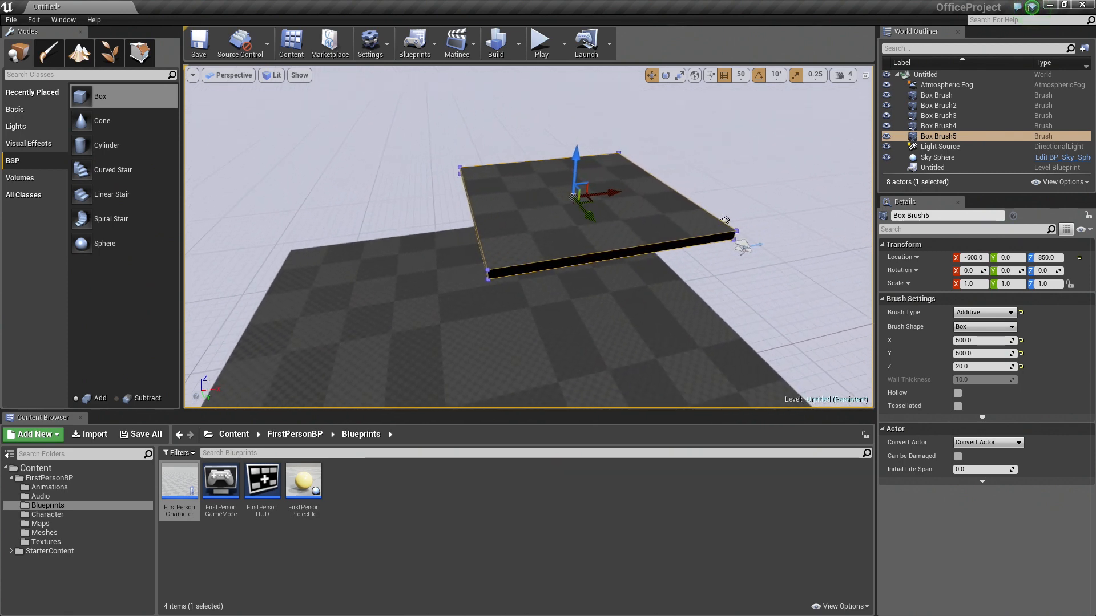
Step: Switch the gizmo to rotation for the raised Box Brush5 slab
left_click(664, 75)
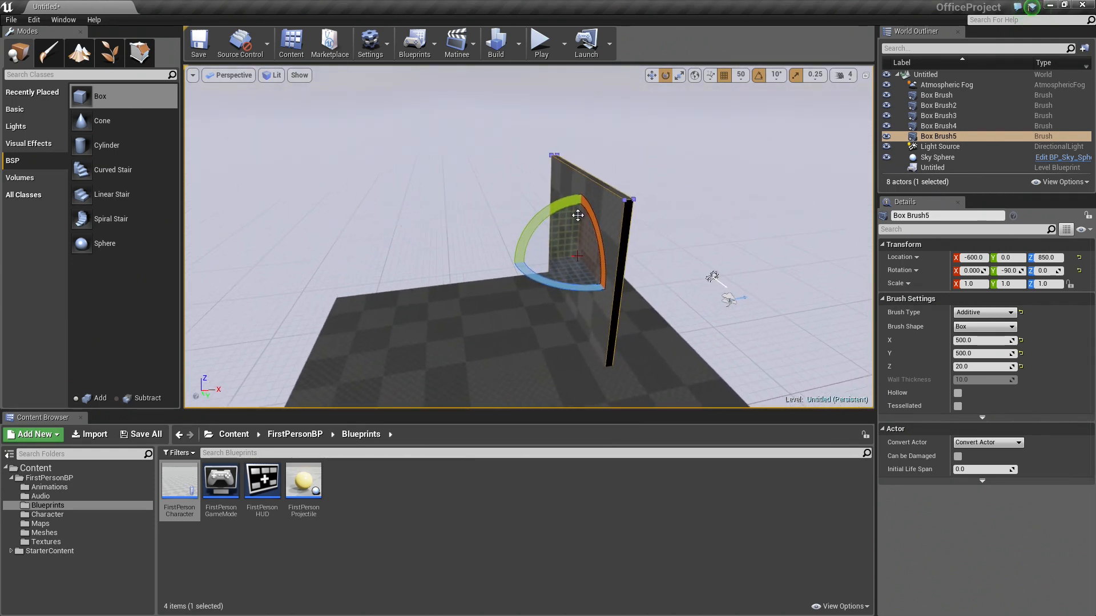
mouse_move(728, 236)
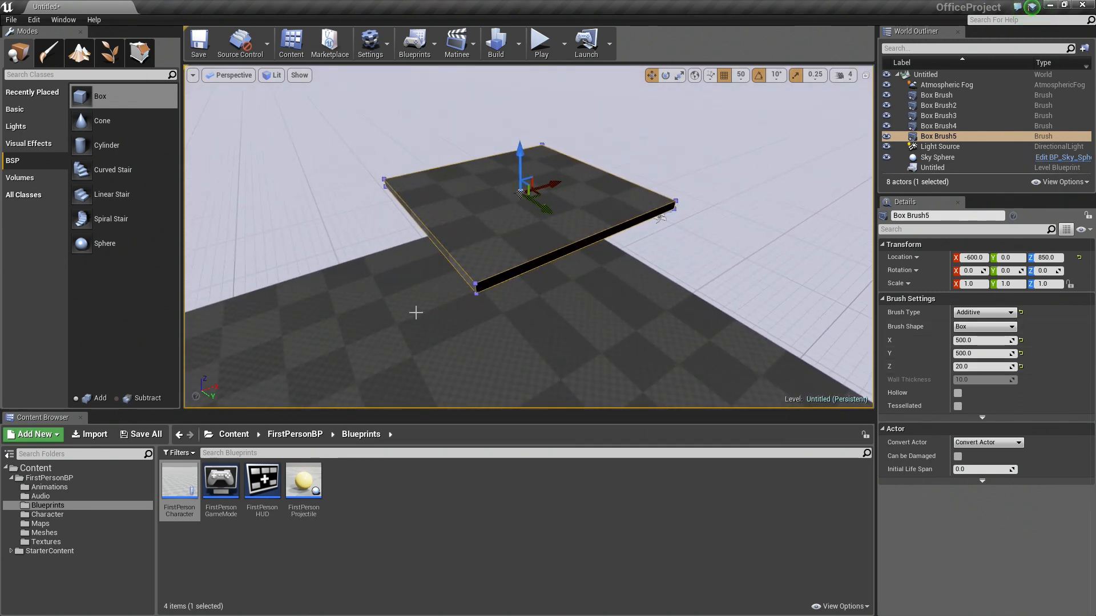
mouse_move(592, 300)
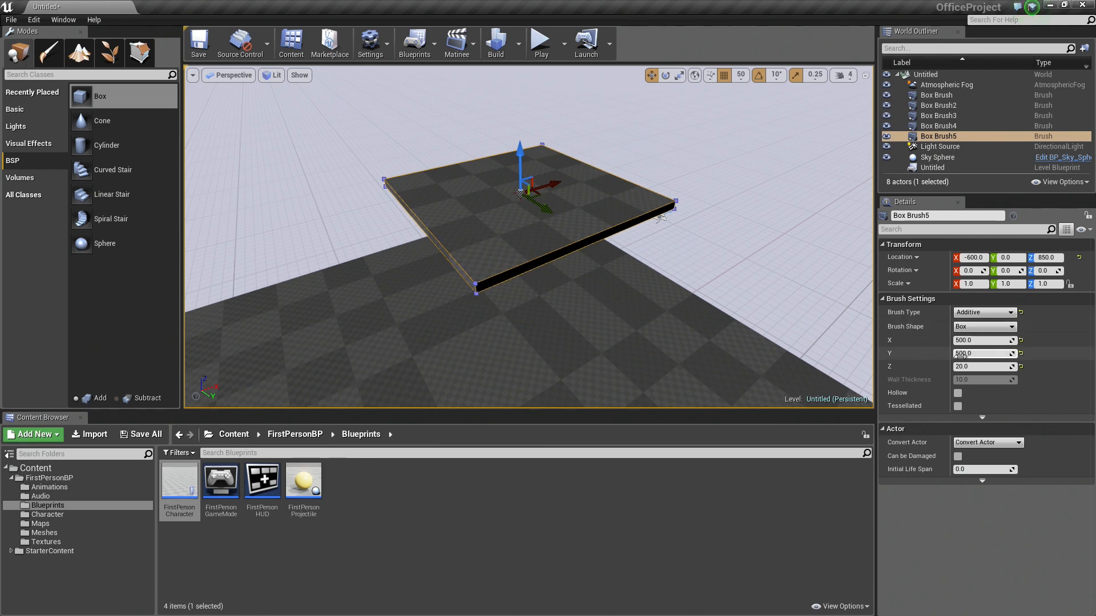
mouse_move(984, 340)
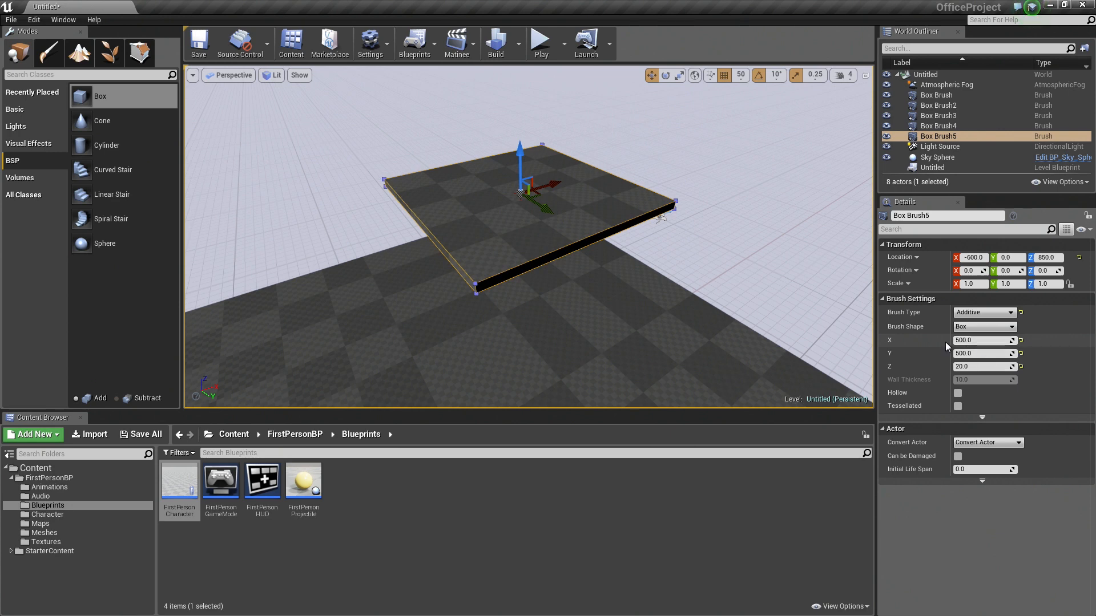
Step: Select a Box Brush5 dimension value to replace with the wall size
triple_click(978, 352)
type("20")
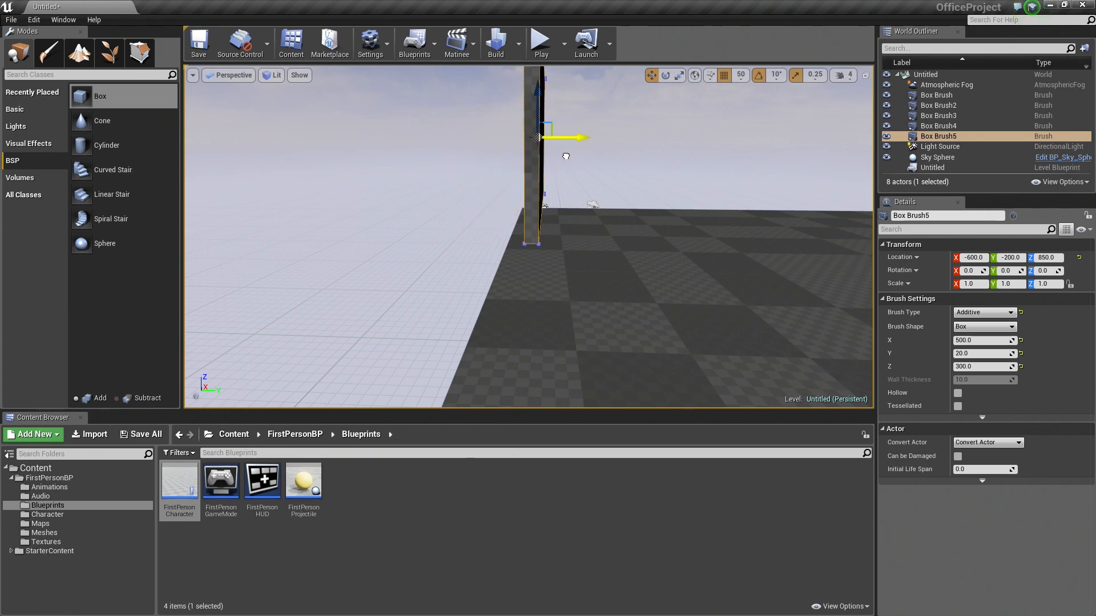
mouse_move(739, 76)
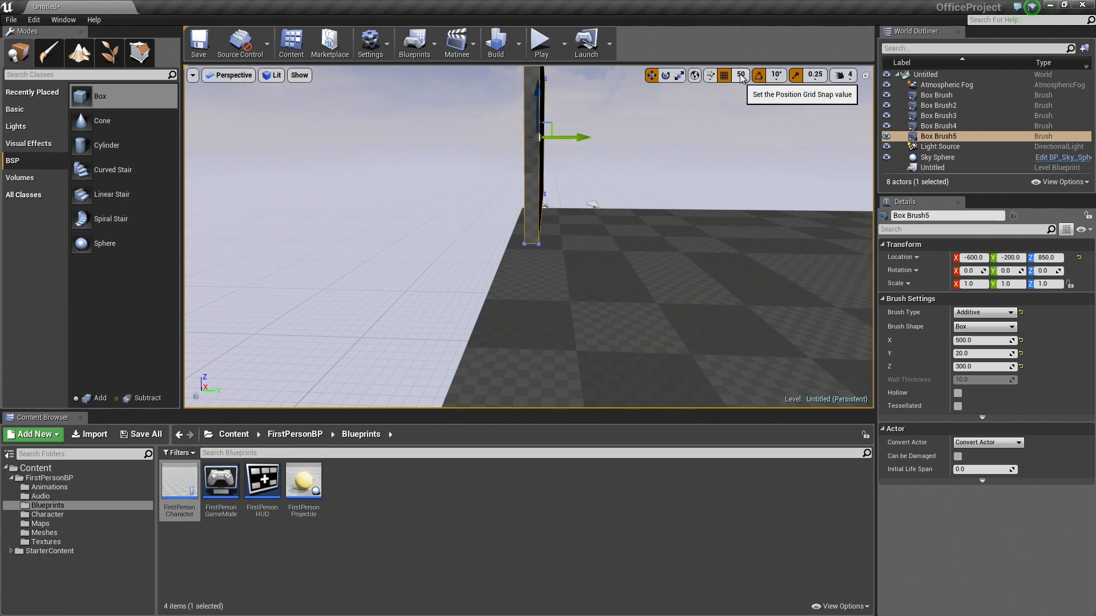
Step: Set the Position Grid Snap to 10 units
left_click(739, 75)
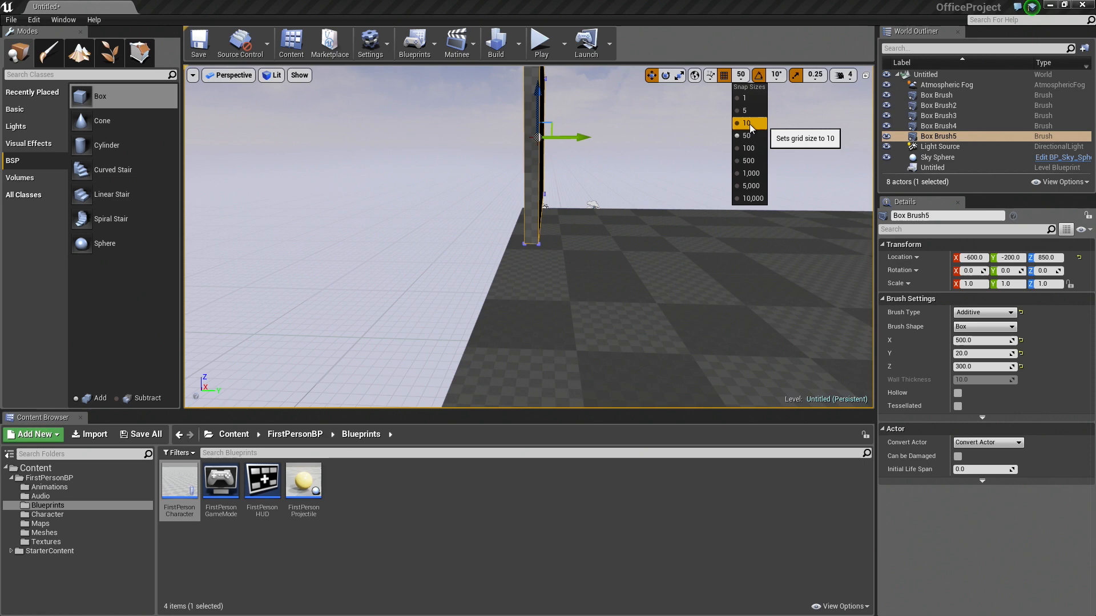
left_click(745, 124)
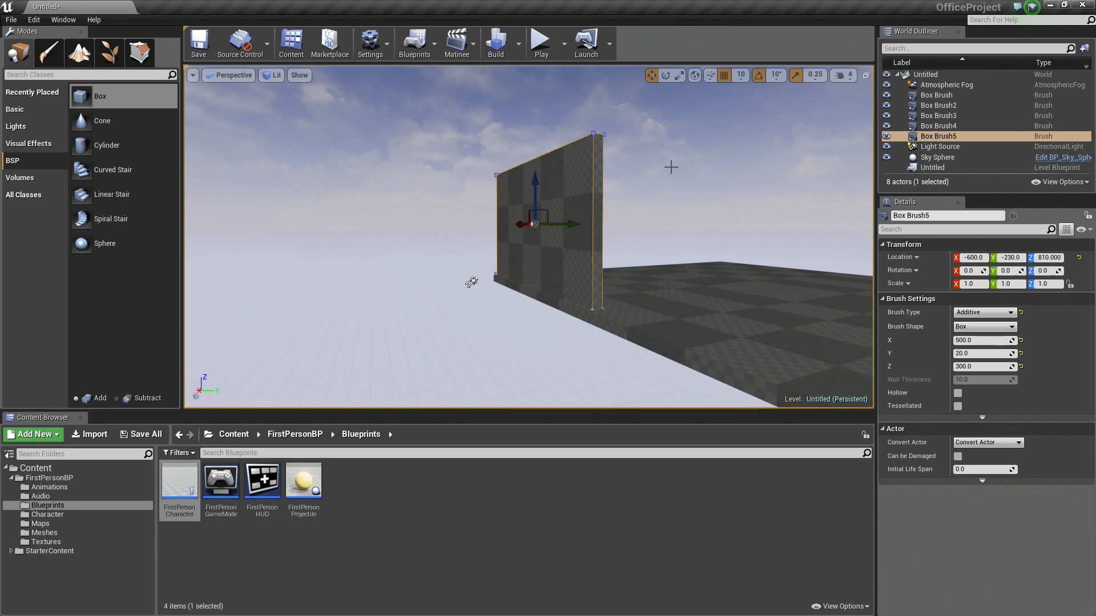
mouse_move(534, 182)
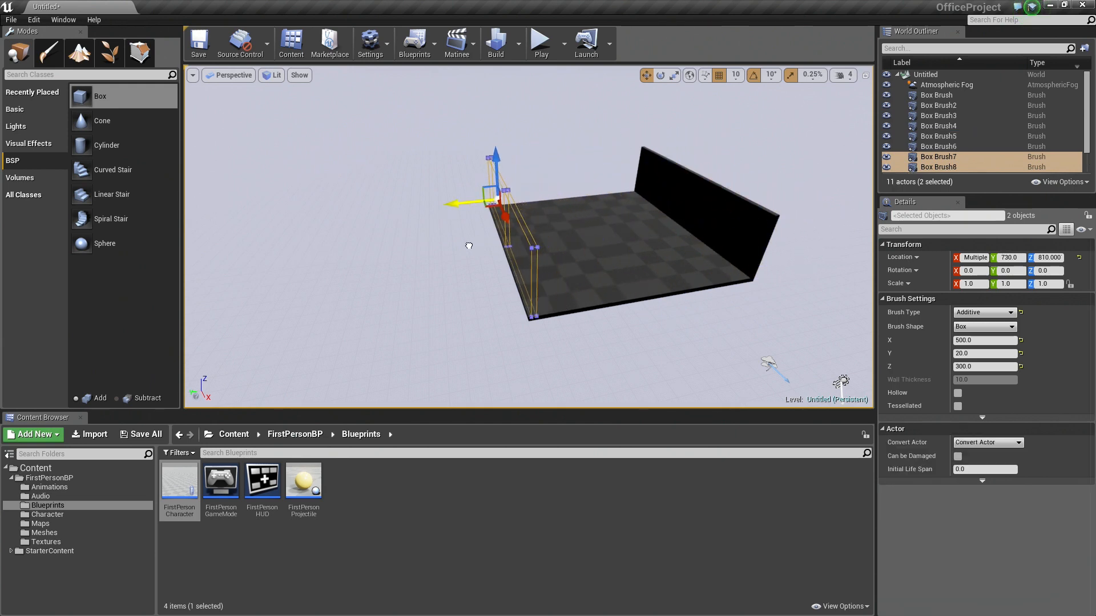
Step: Move the two new wall pieces, Brush7 and Brush8, along the floor edge to Y 740
left_click_drag(464, 204, 335, 215)
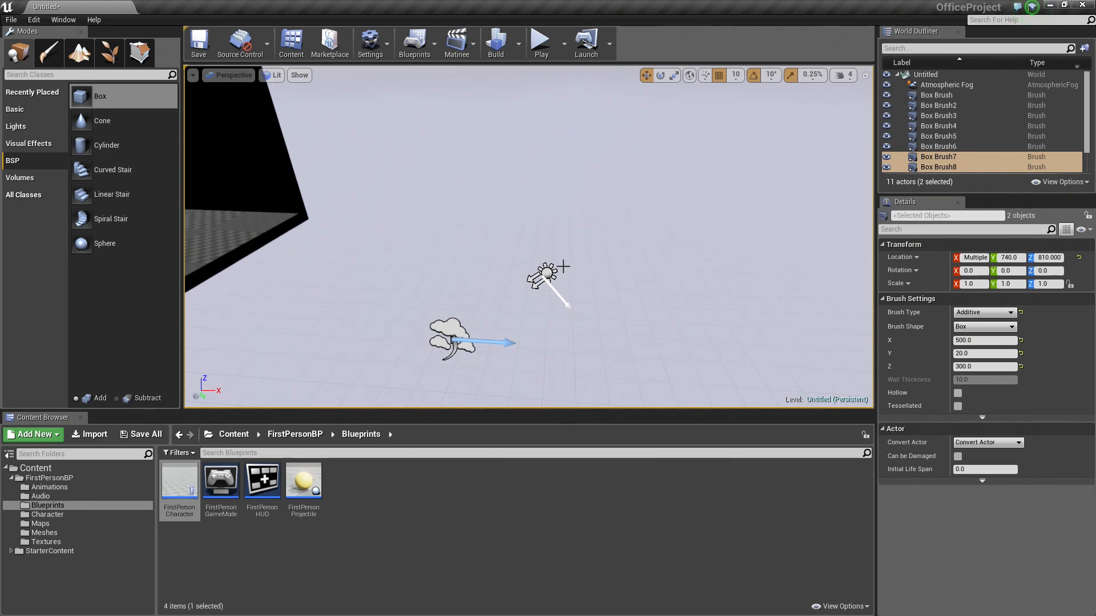
Step: Select the Light Source directional light and bring the view in closer to the floor
left_click(549, 276)
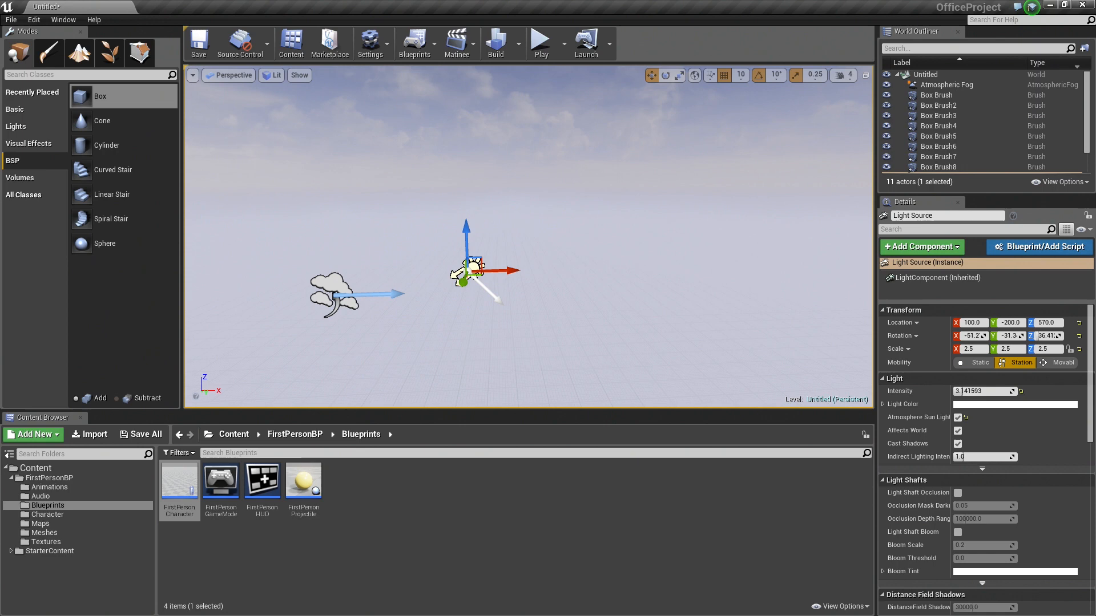
mouse_move(510, 271)
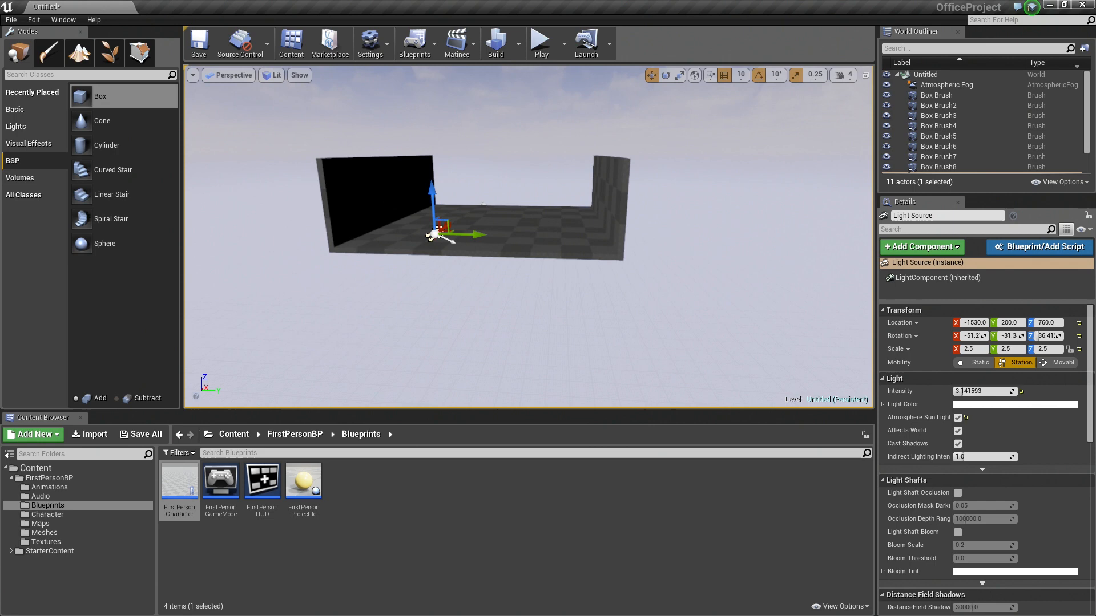
left_click_drag(440, 234, 618, 234)
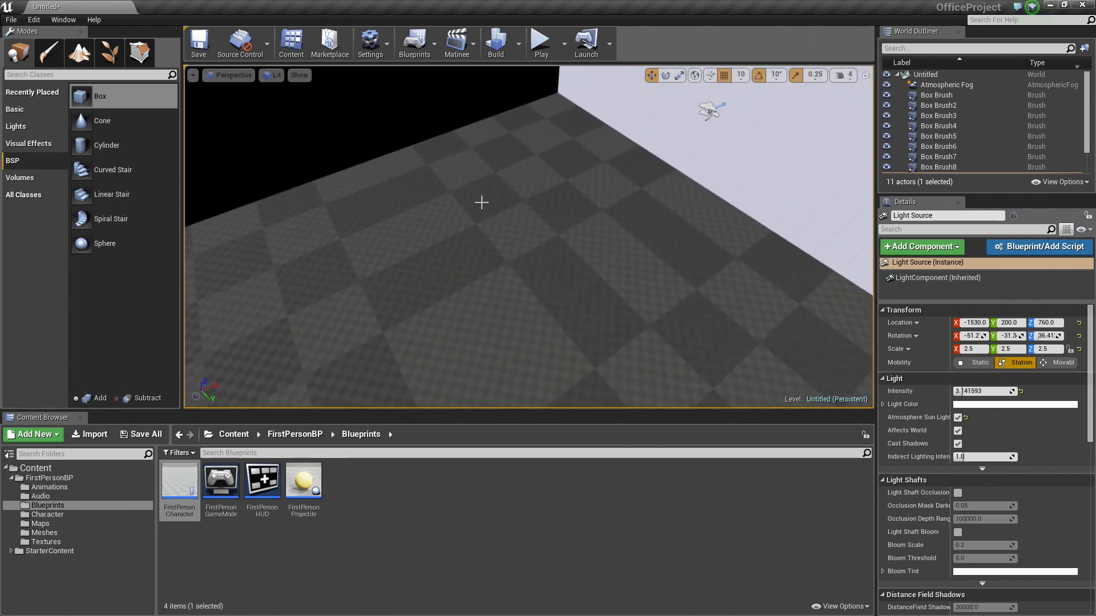
Step: Place a new Box brush in the room and select its Z size value to set to 20
left_click(937, 94)
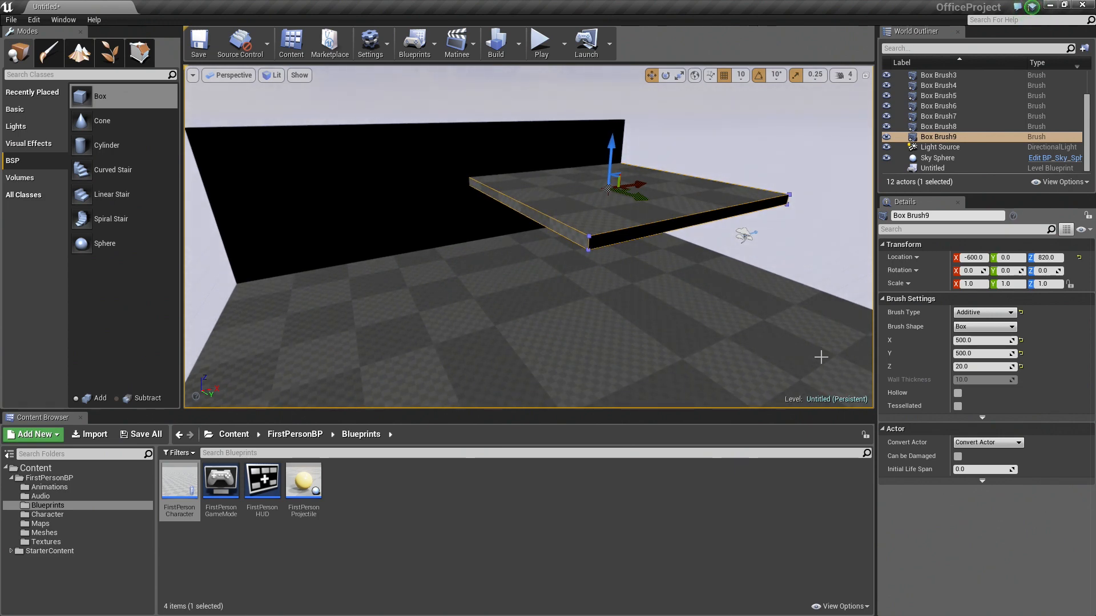
triple_click(978, 340)
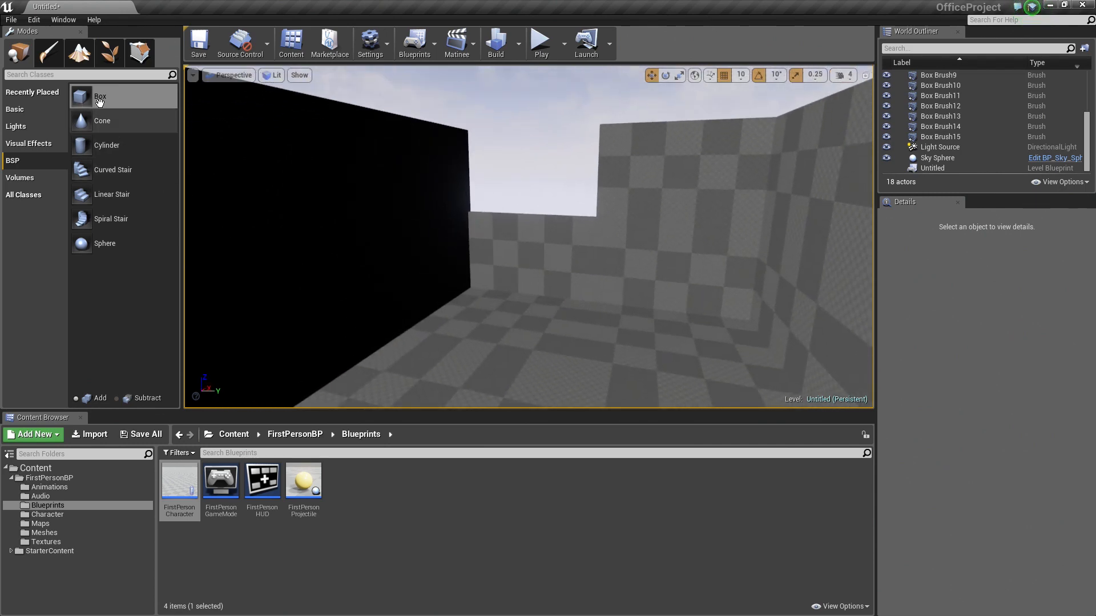
mouse_move(140, 54)
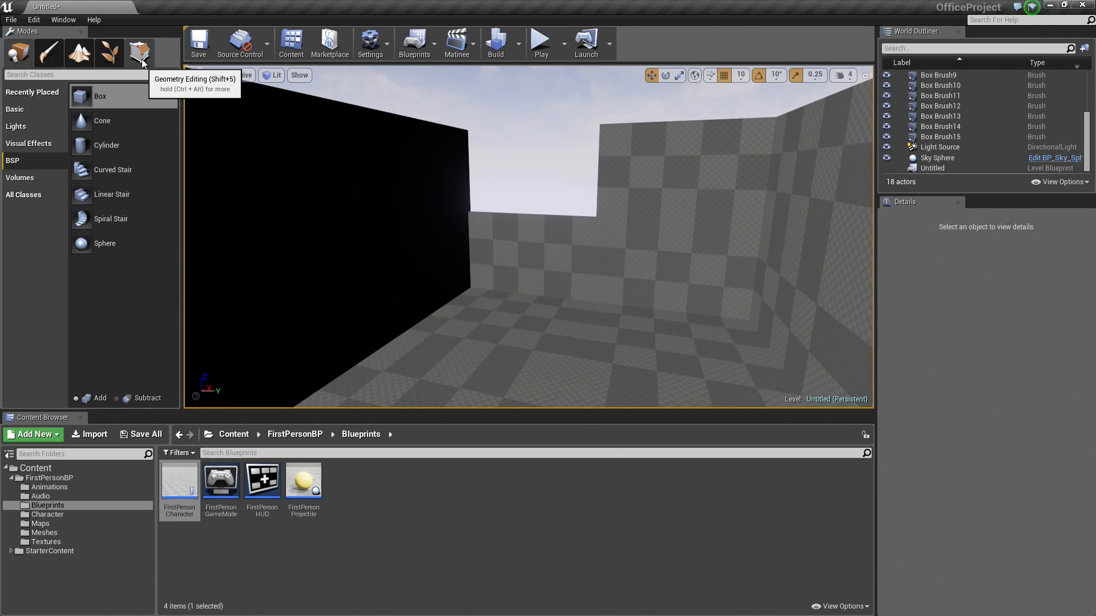
Step: Activate Geometry Editing mode (Shift+5) in the Modes panel
left_click(139, 52)
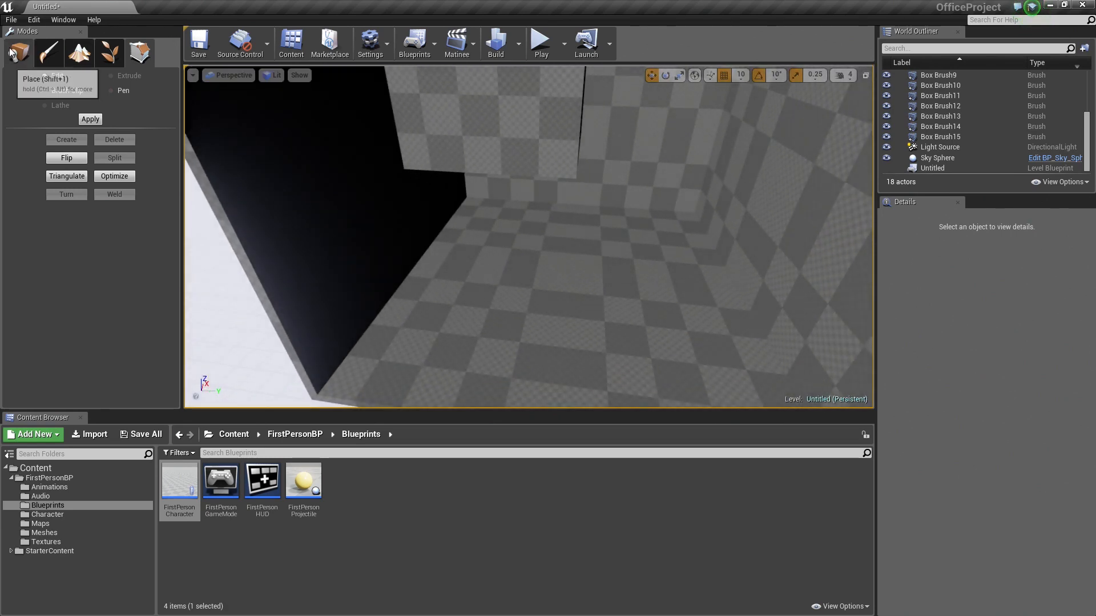
Step: Back in Place mode, Alt-drag floor slabs Box Brush2–4 upward into ceiling copies Box Brush16–18
left_click(17, 53)
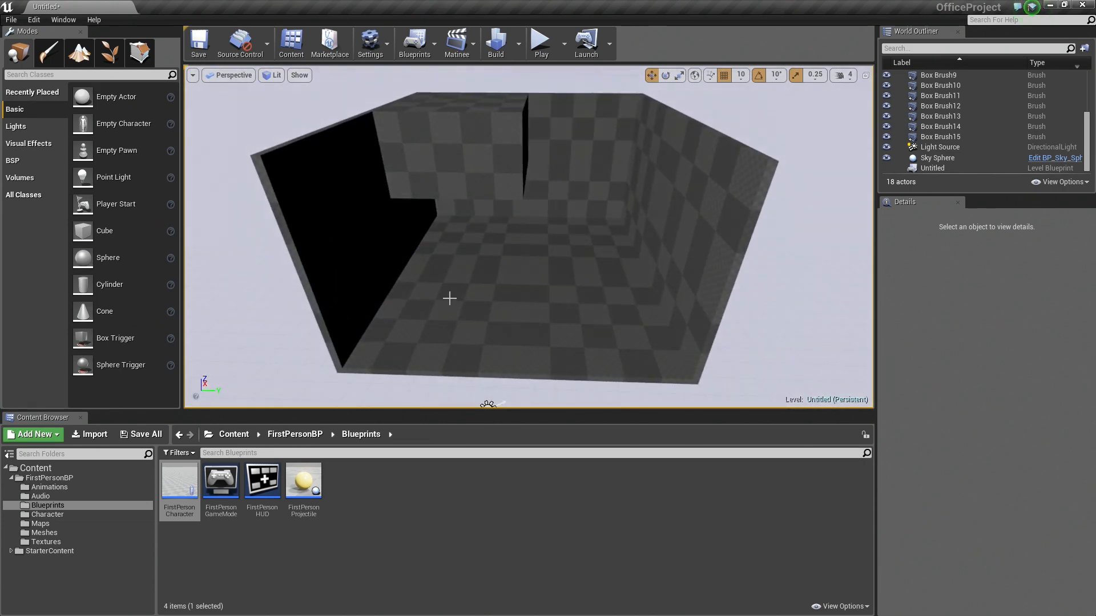
left_click(448, 328)
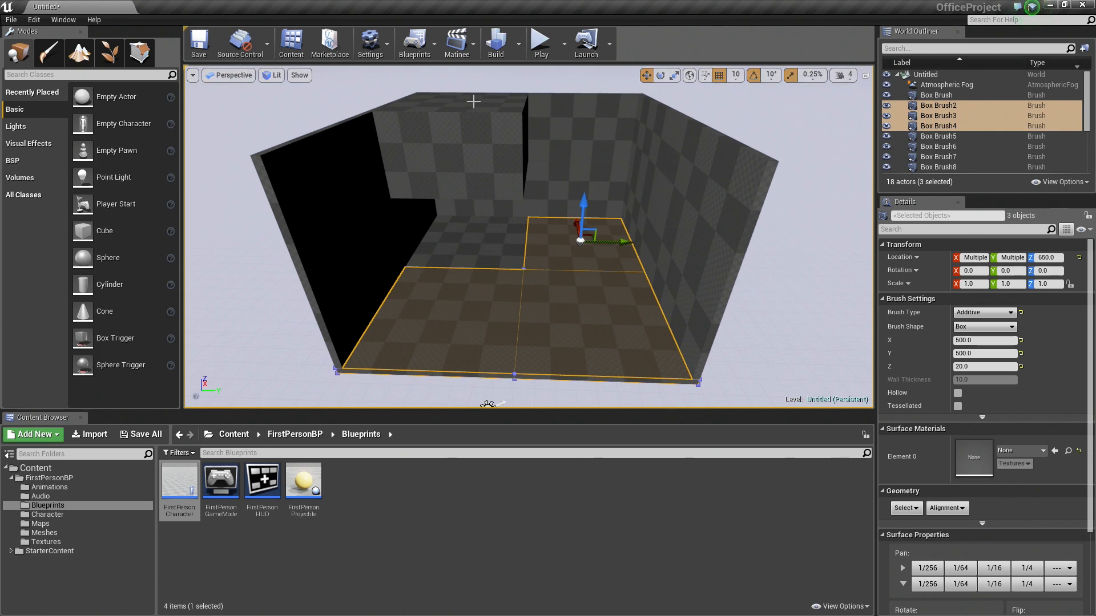
left_click_drag(490, 245, 510, 230)
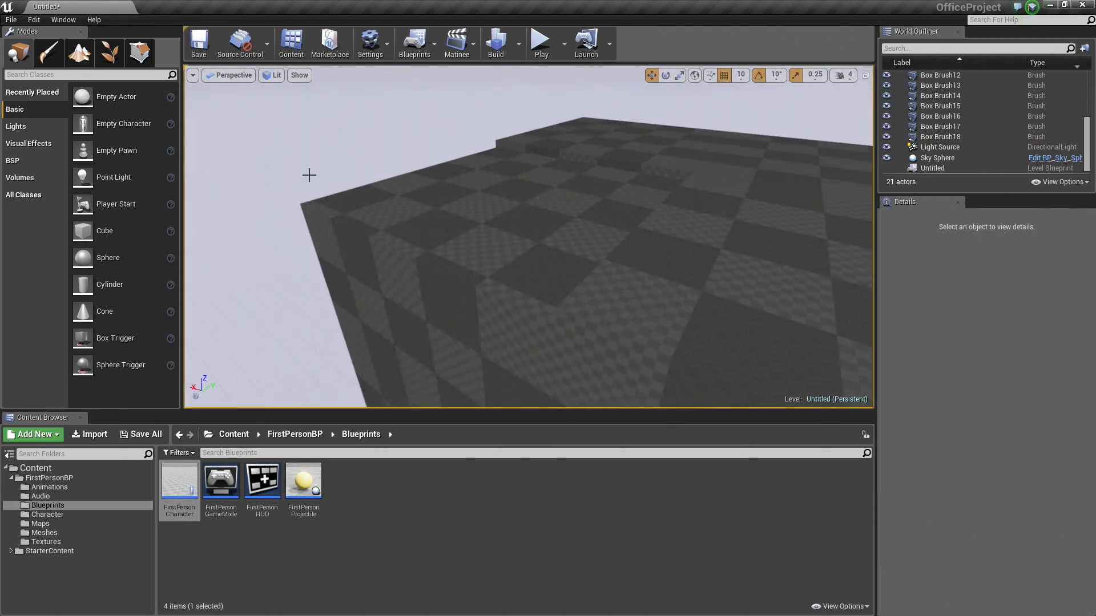
mouse_move(139, 53)
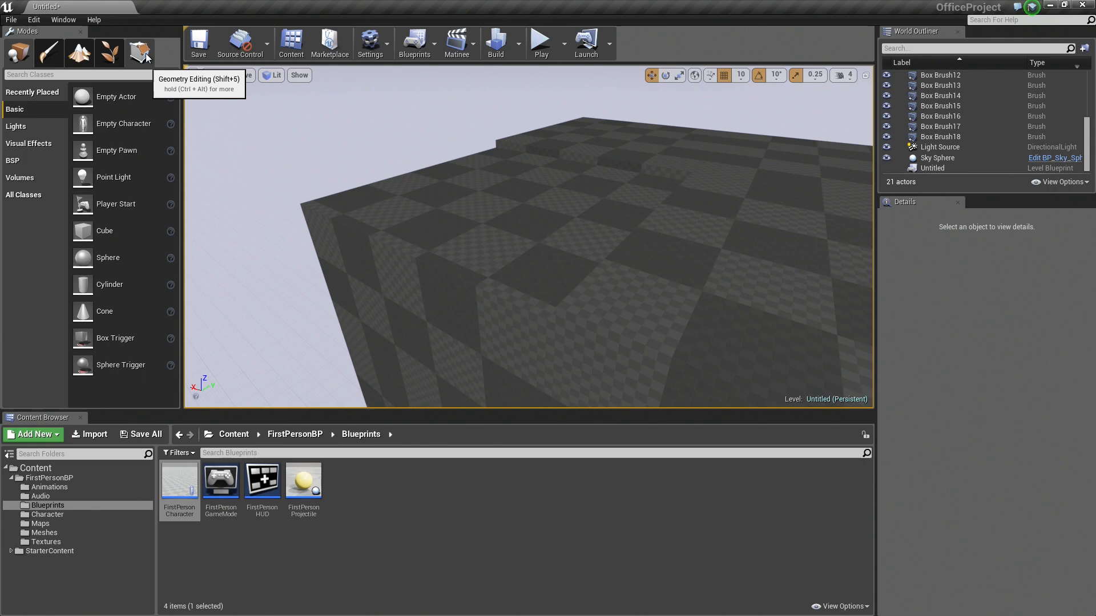
left_click(138, 54)
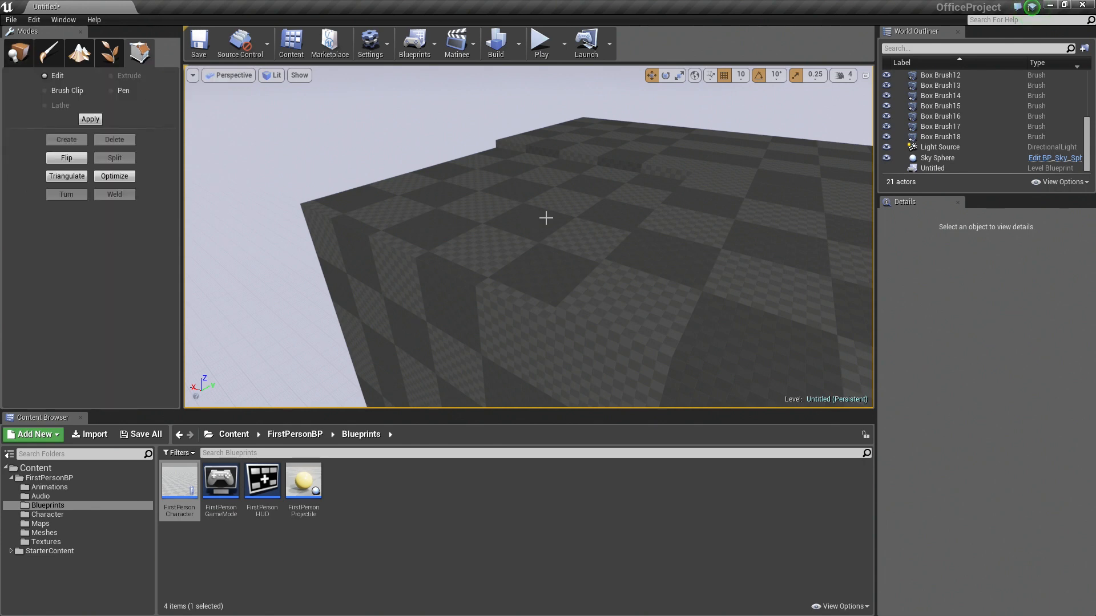
left_click(490, 189)
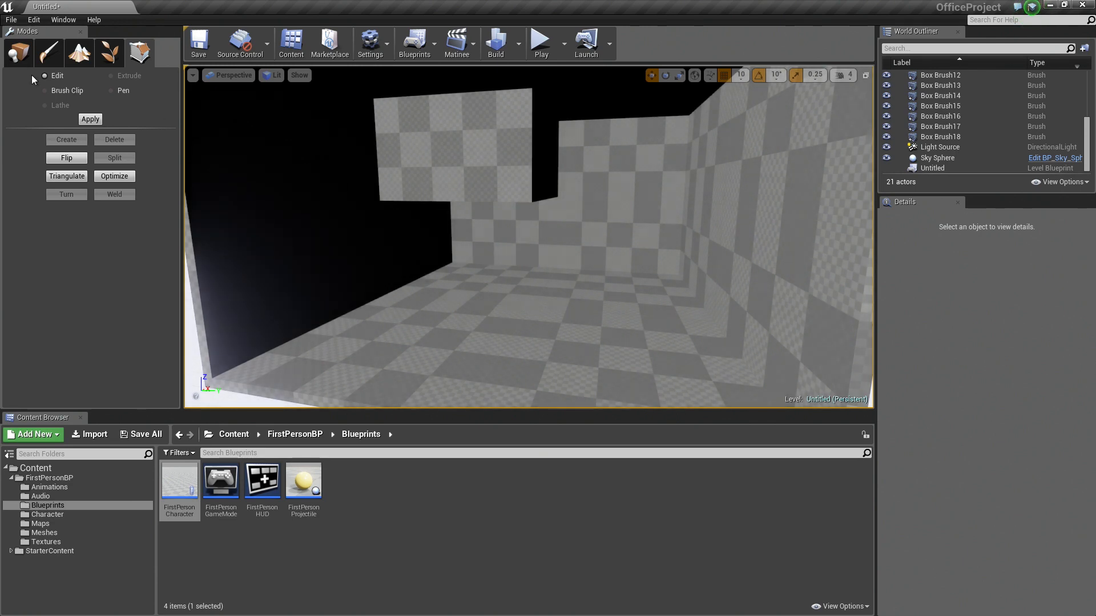
left_click(17, 53)
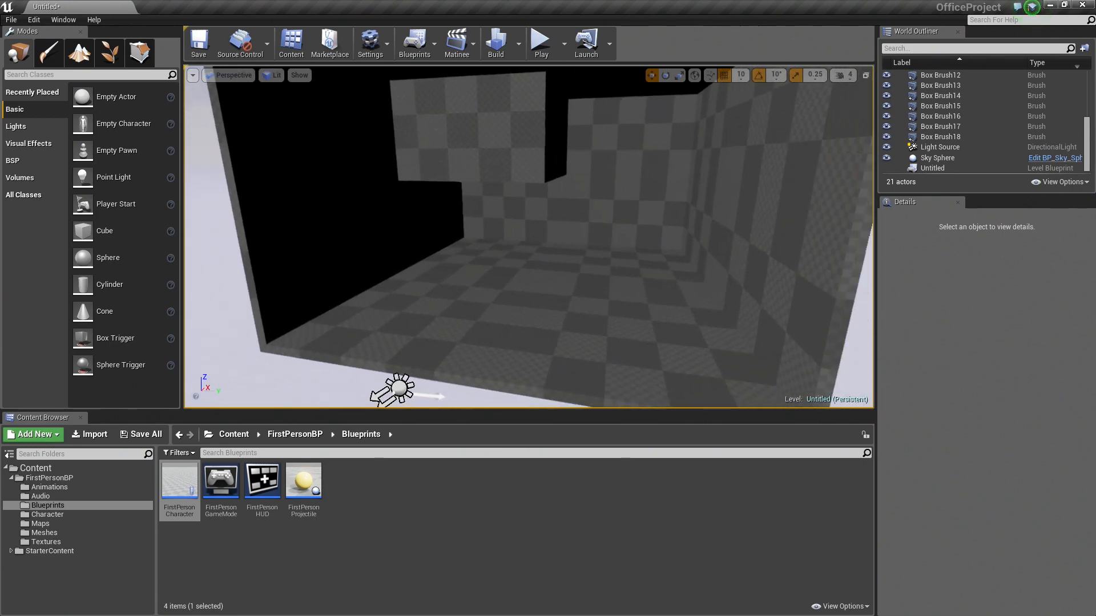
mouse_move(494, 42)
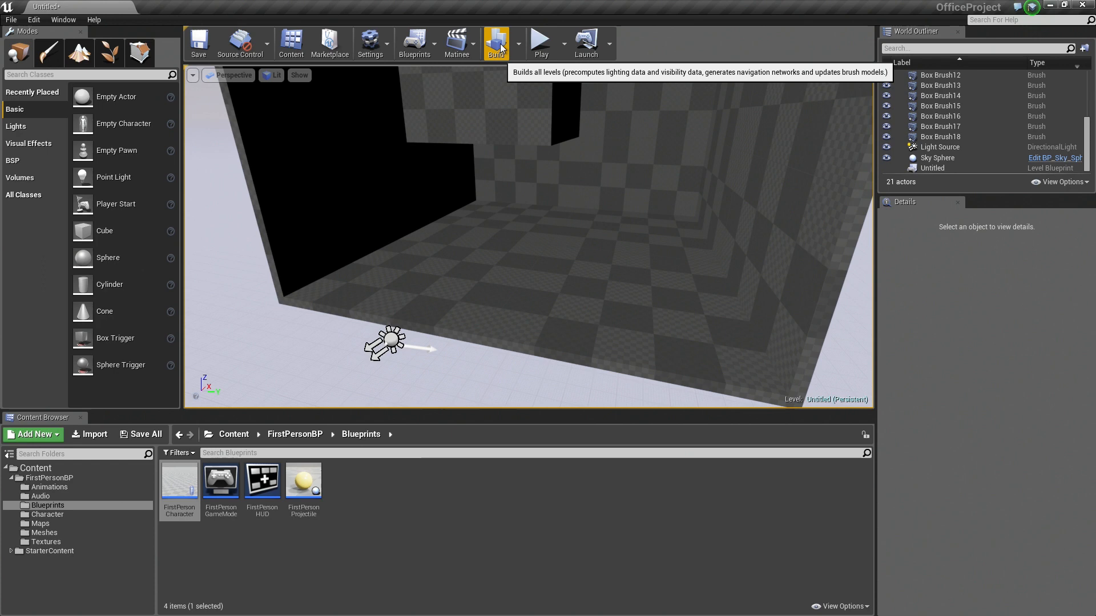
Step: Start a full level Build so the room's lighting is calculated
left_click(495, 43)
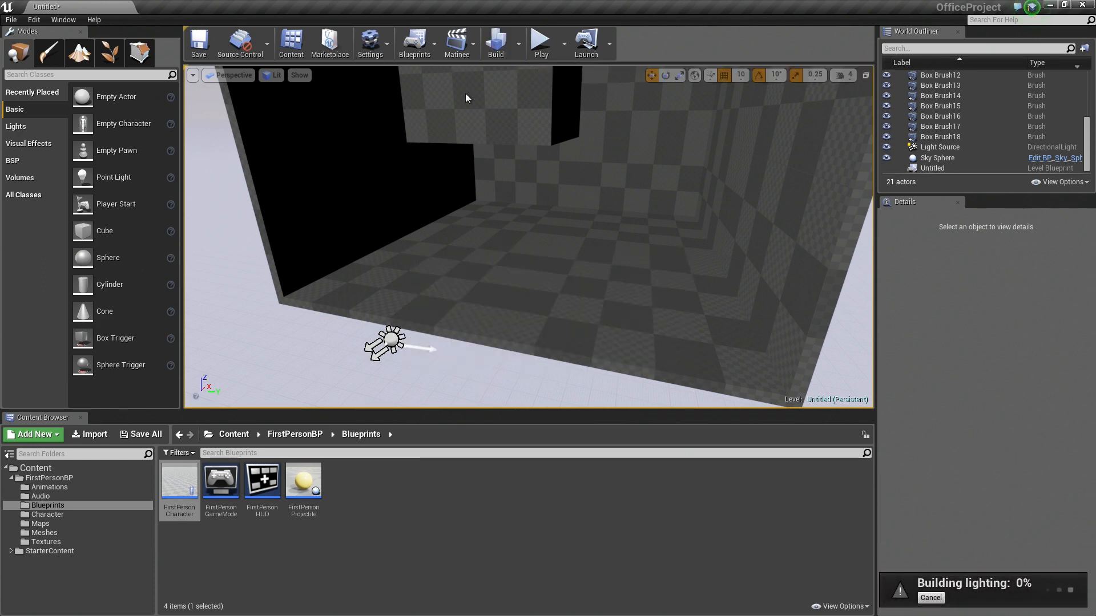
mouse_move(559, 382)
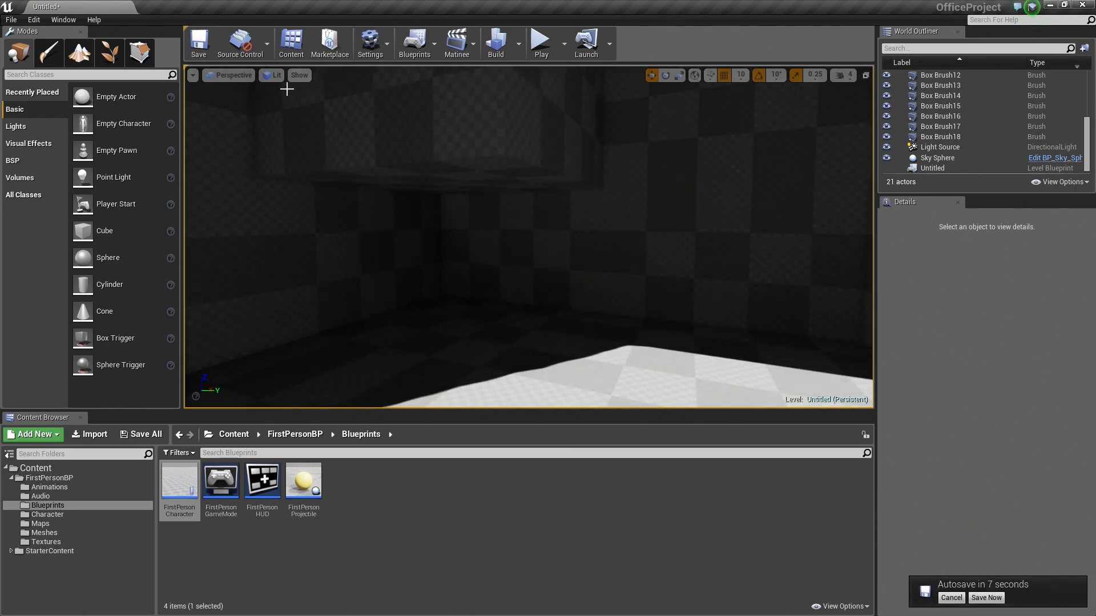
Step: Set the Lit viewport's Exposure to Fixed at Log 0
left_click(272, 75)
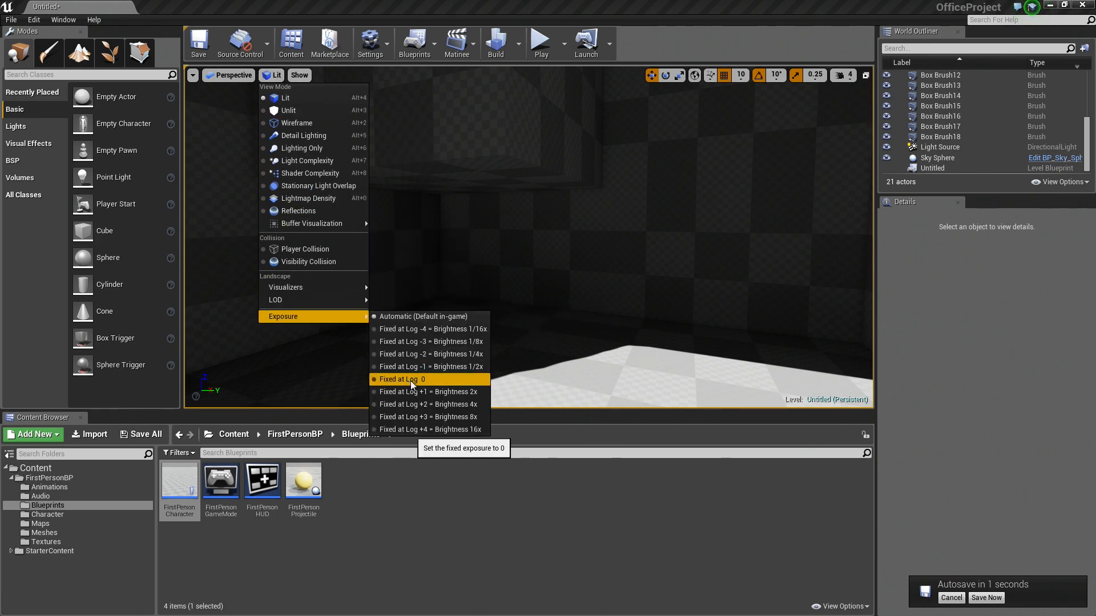
left_click(402, 379)
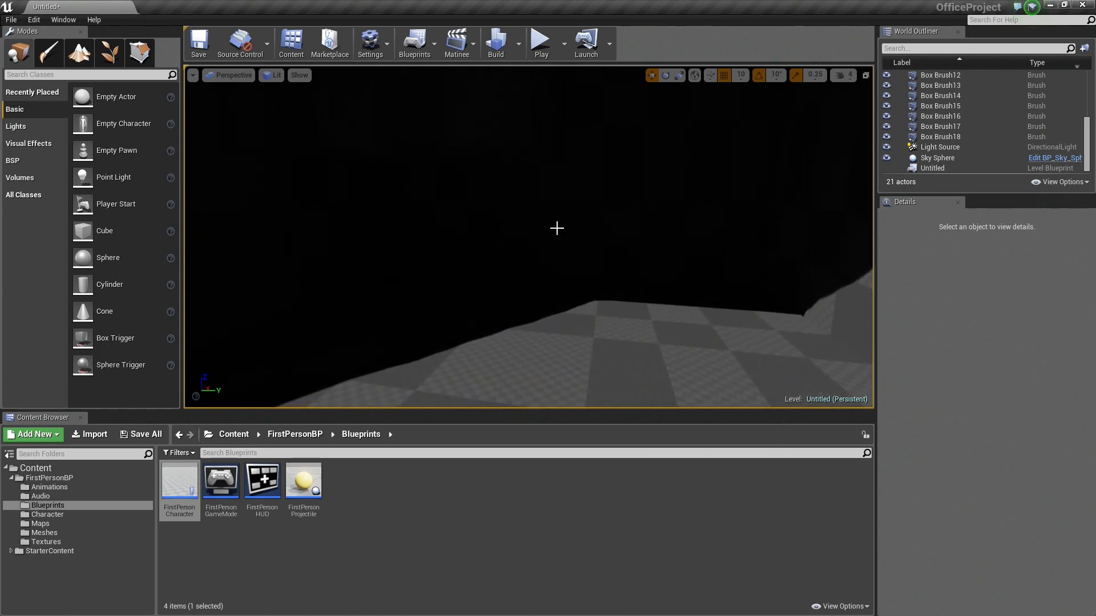
mouse_move(520, 252)
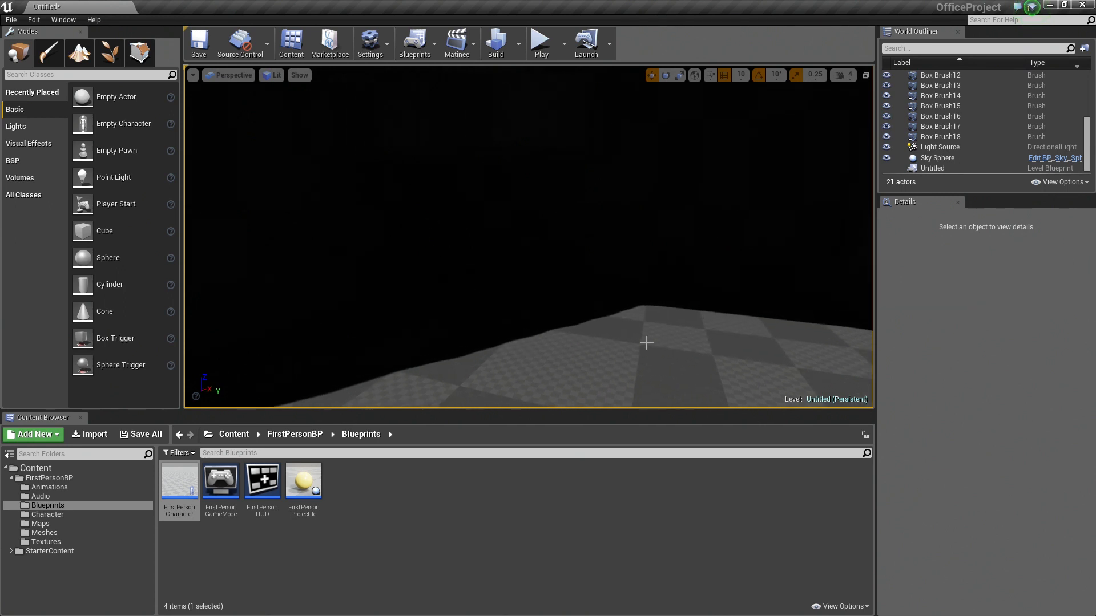
Step: Place a Point Light with intensity 5000 inside the office room
left_click(113, 177)
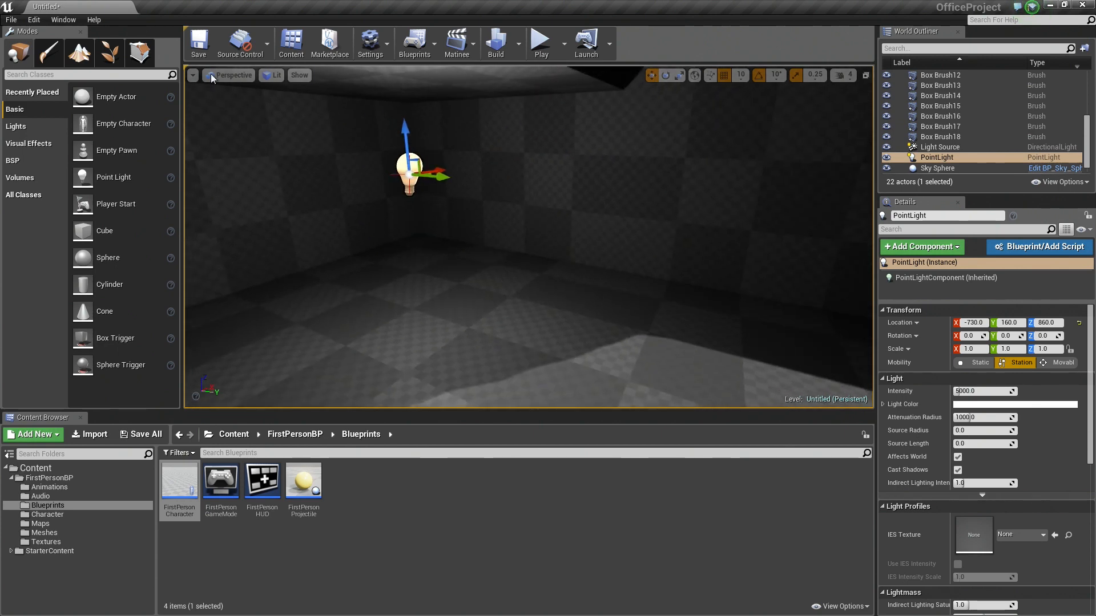
Step: Enable Lock Viewport to Actor on the PointLight so it follows the view
left_click(193, 76)
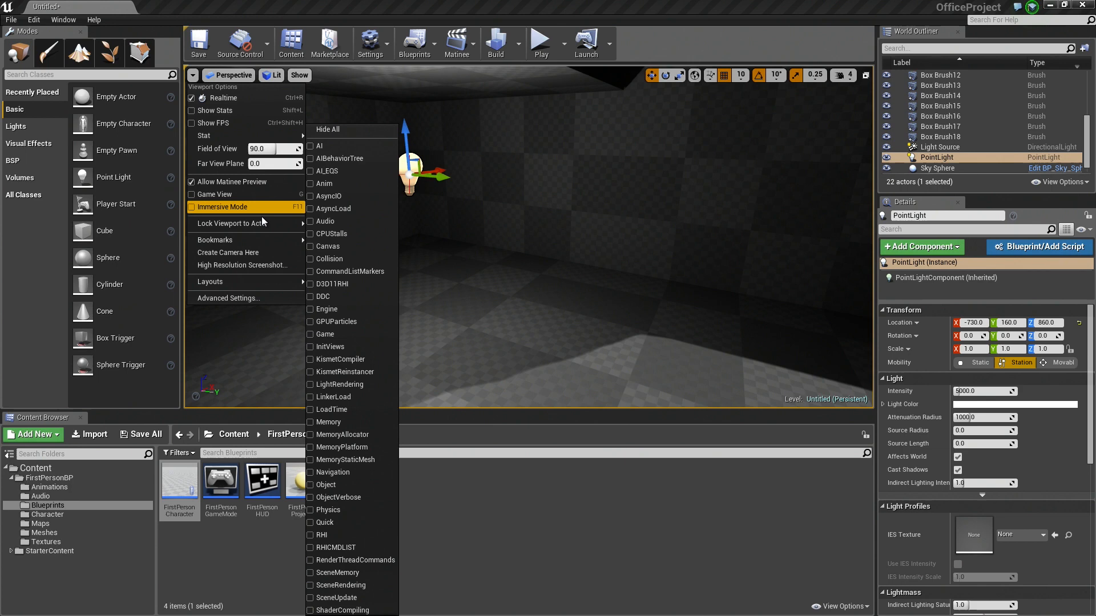
mouse_move(233, 223)
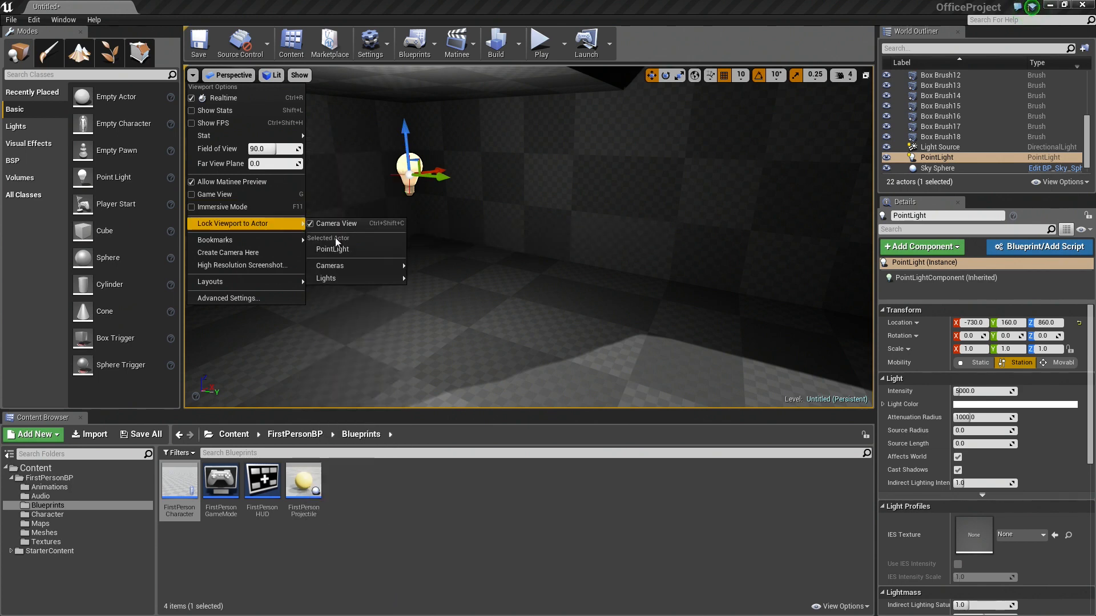
mouse_move(332, 250)
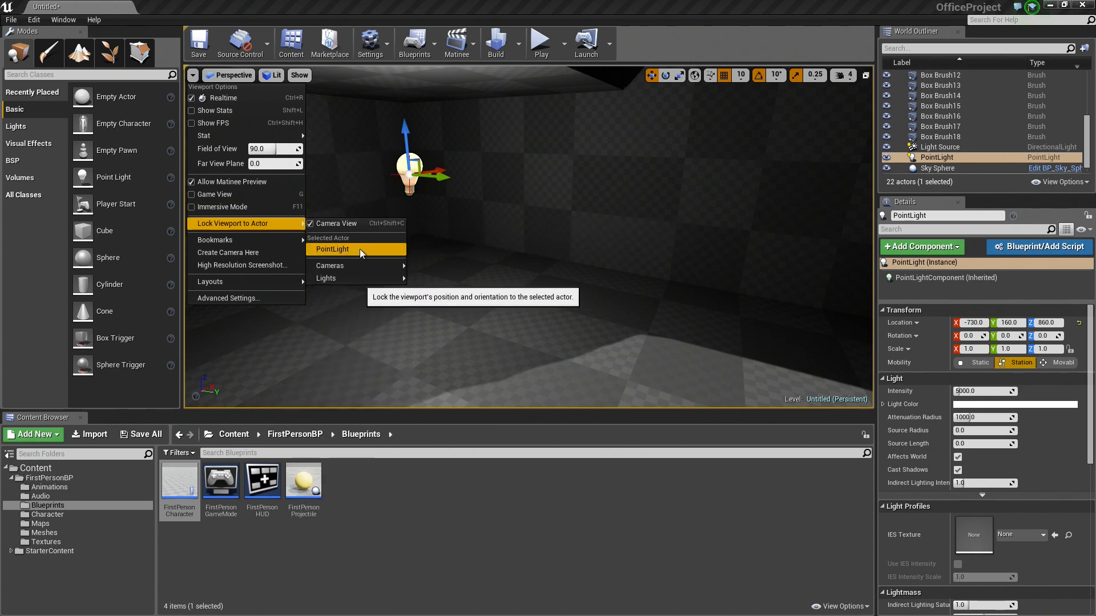
left_click(332, 248)
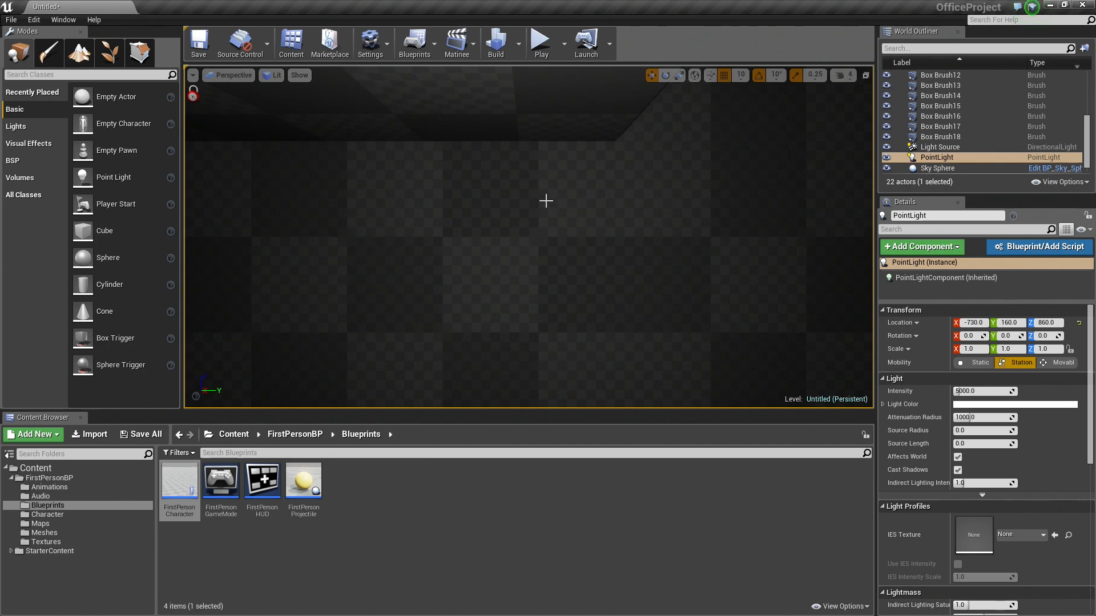